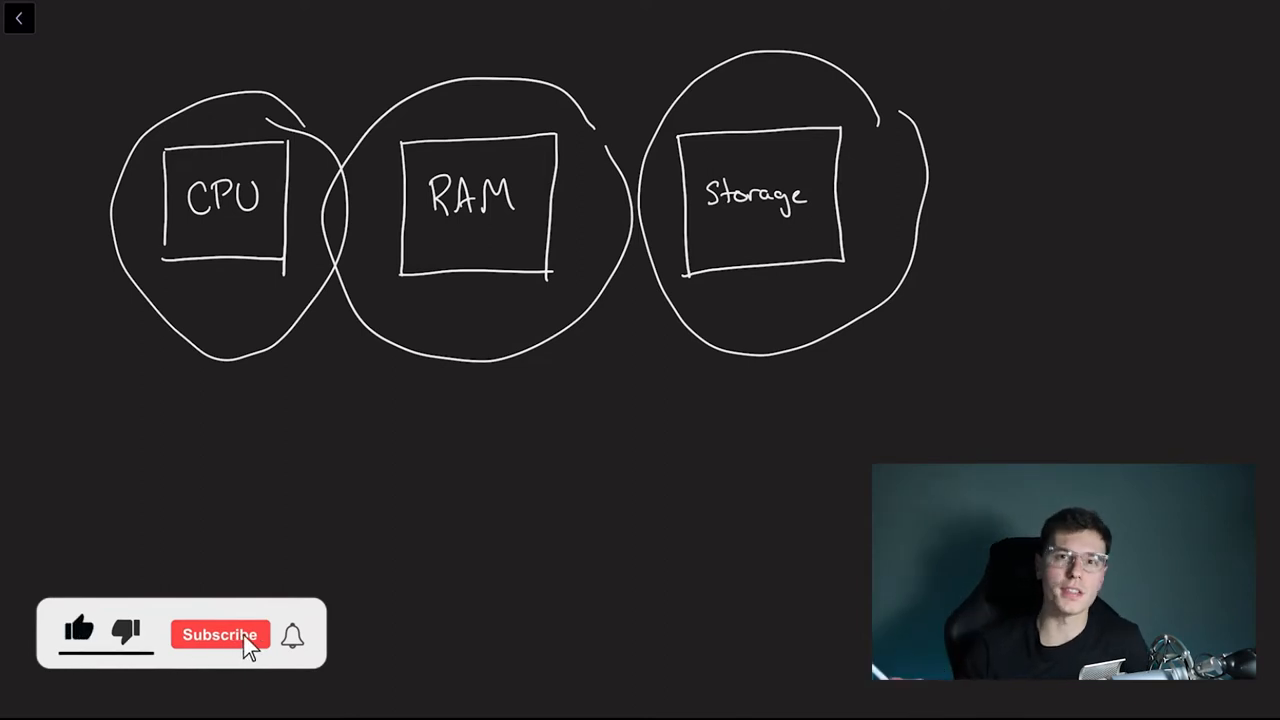
- Clear the CPU/RAM/Storage sketch and handwrite 'program' on the fresh board
left_click(220, 634)
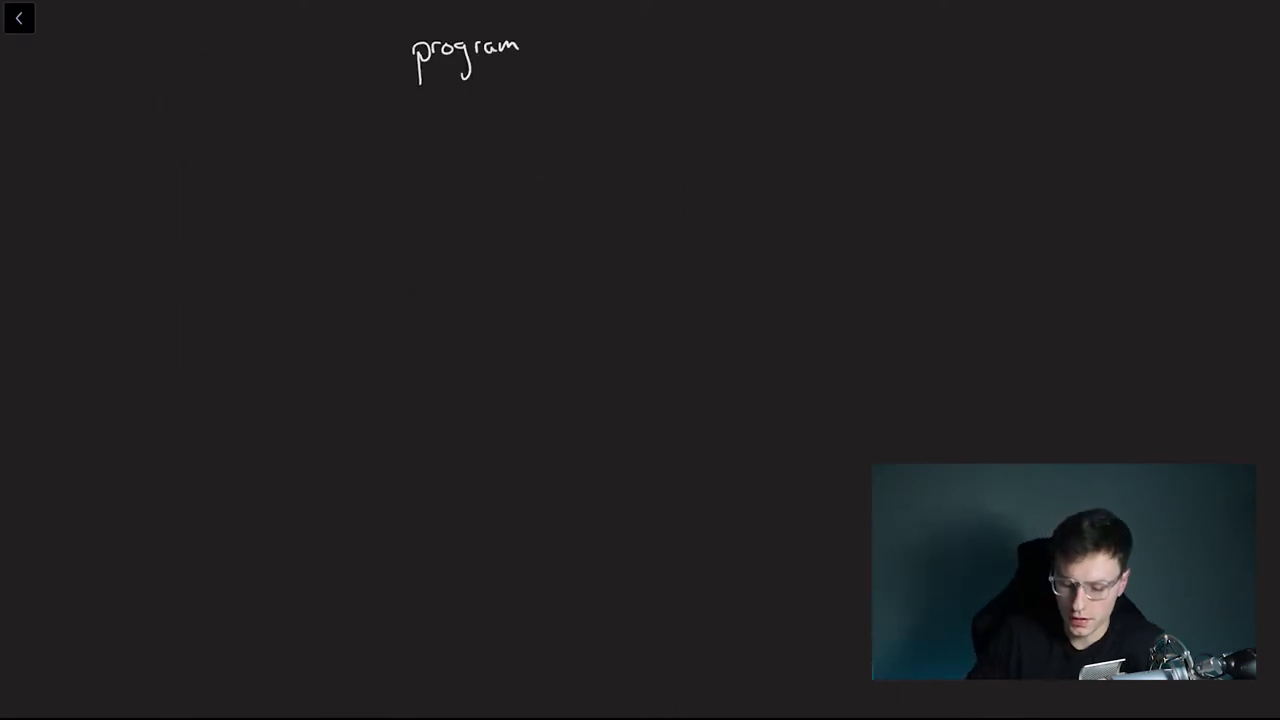
- Extend the heading to read 'program - 0s and 1s'
left_click_drag(540, 48, 590, 48)
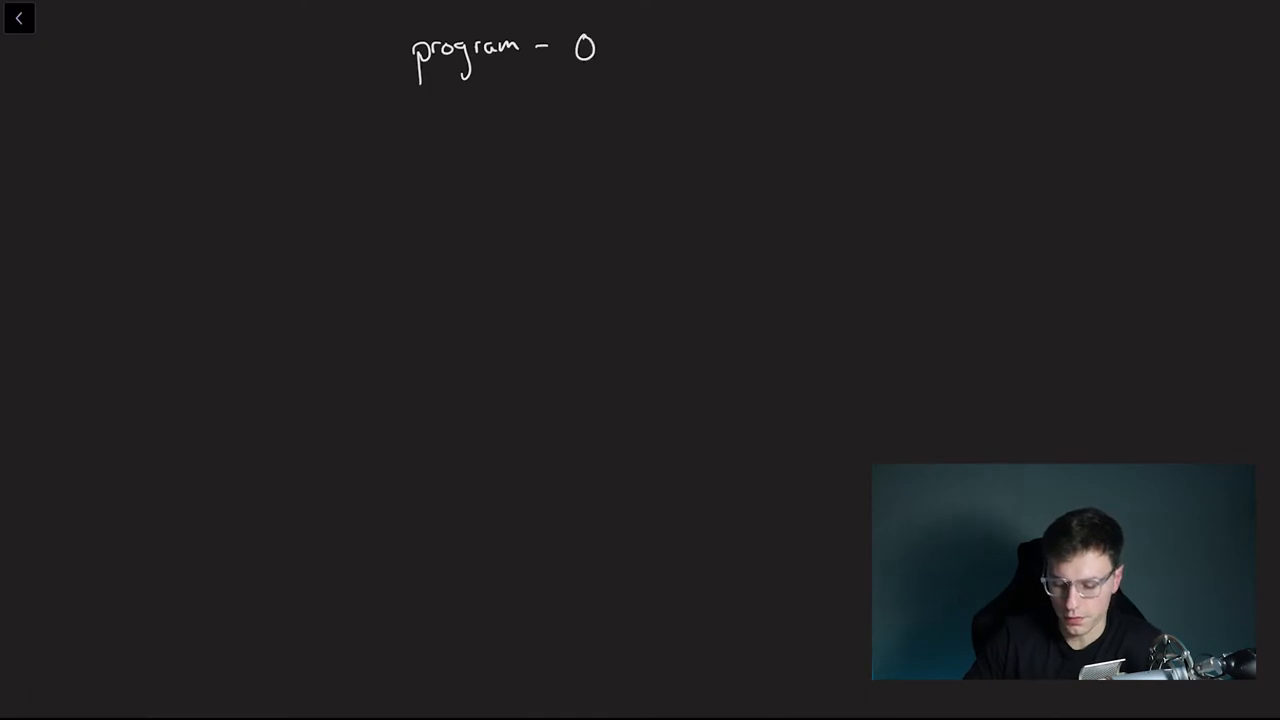
type("s and 1s")
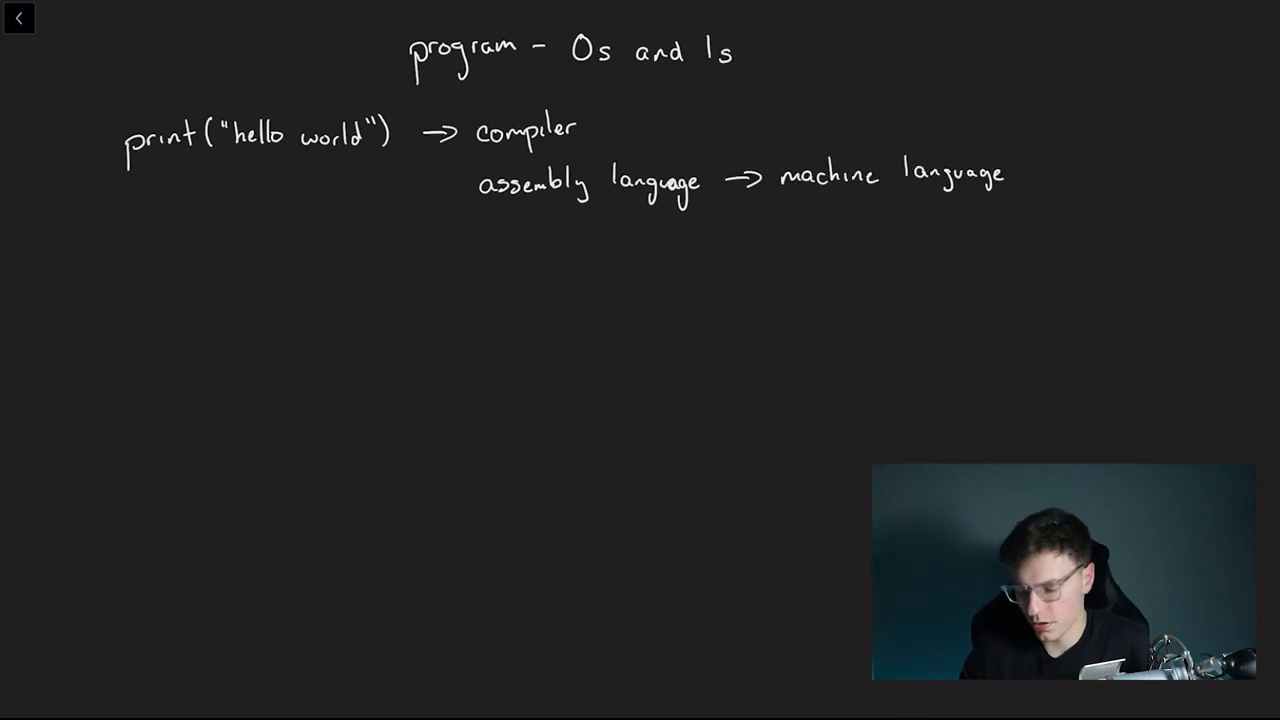
- Finish the compiler-chain diagram with '0101' machine code and switch to Terminal
type("0101")
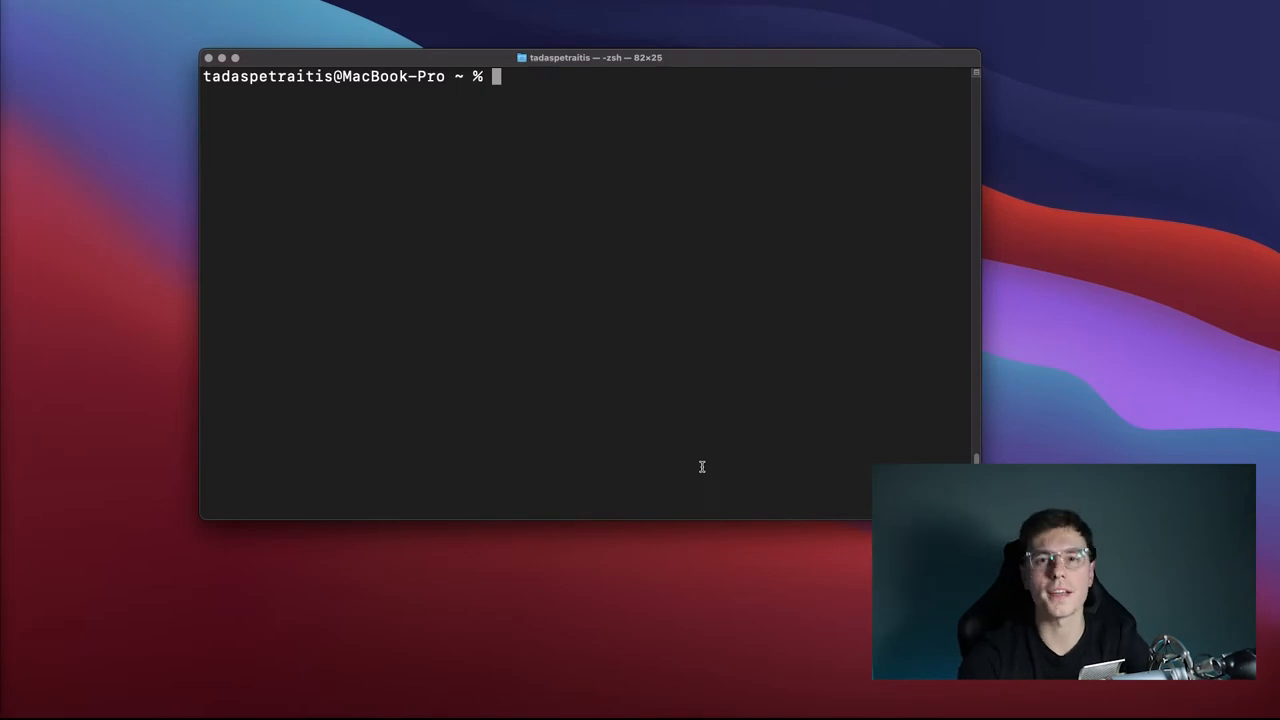
- Run 'python --version' reporting Python 3.9.0, then start a new command at the prompt
type("python")
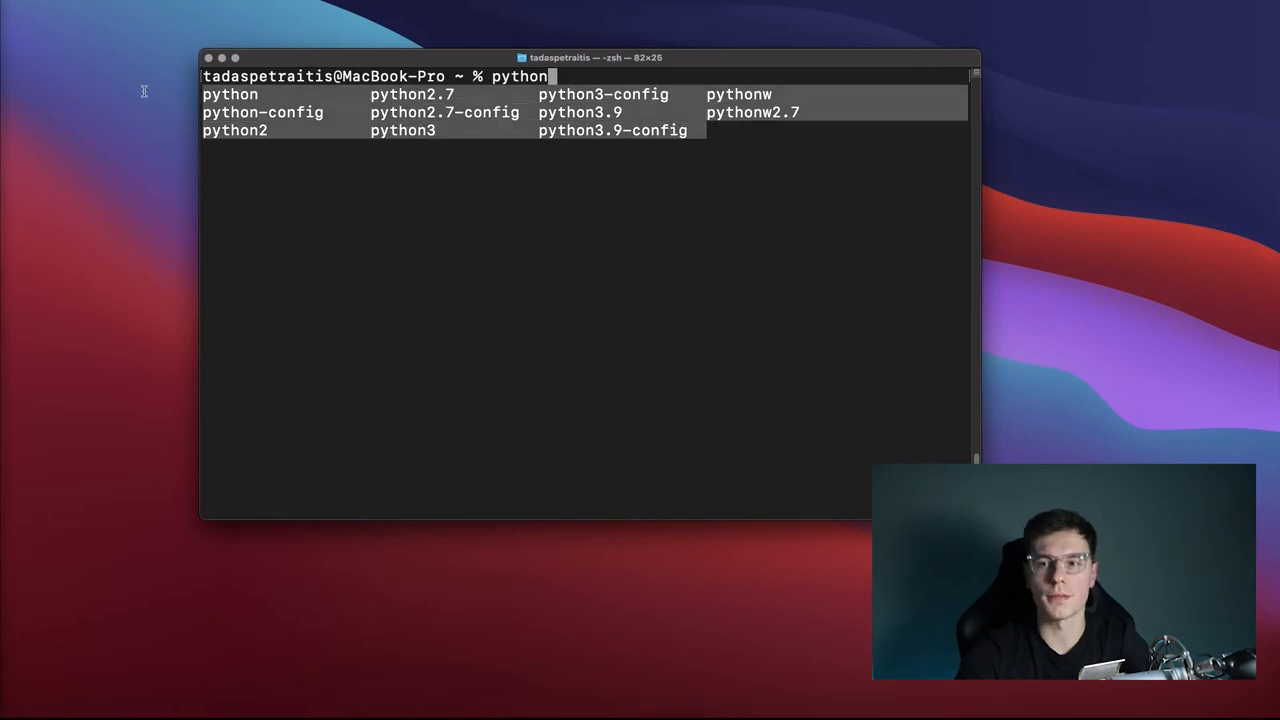
type("--")
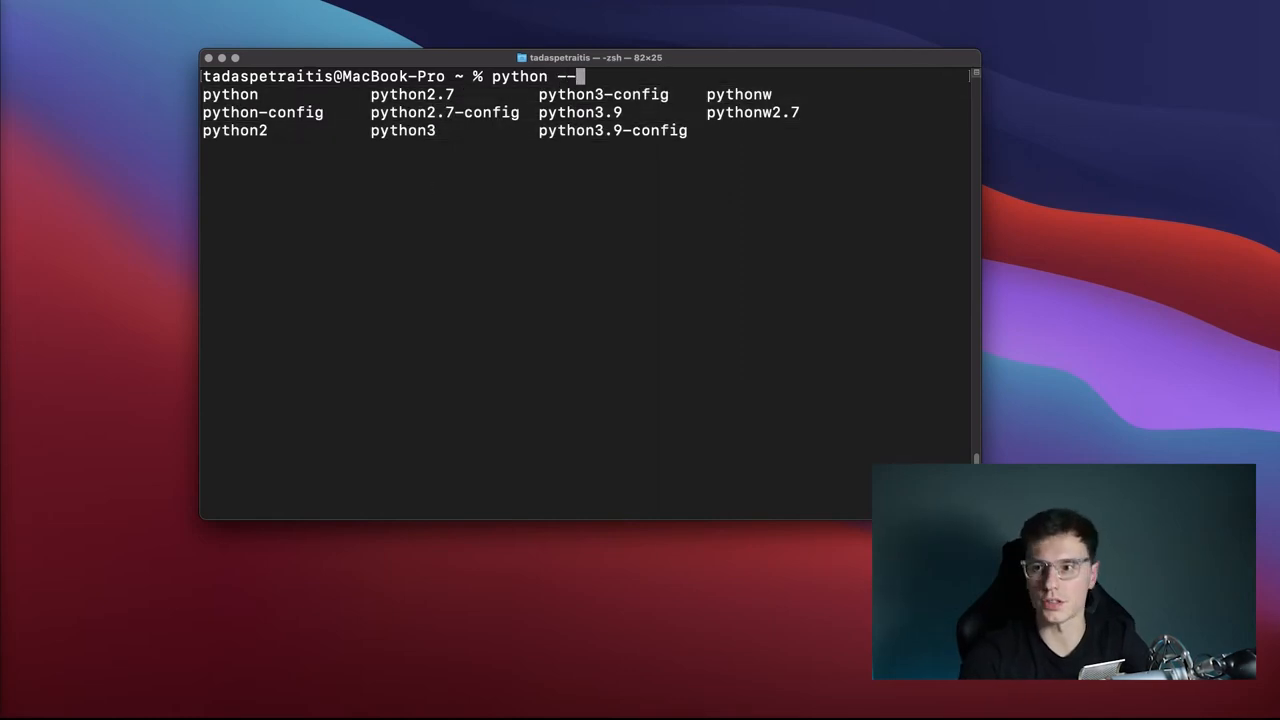
key("Return")
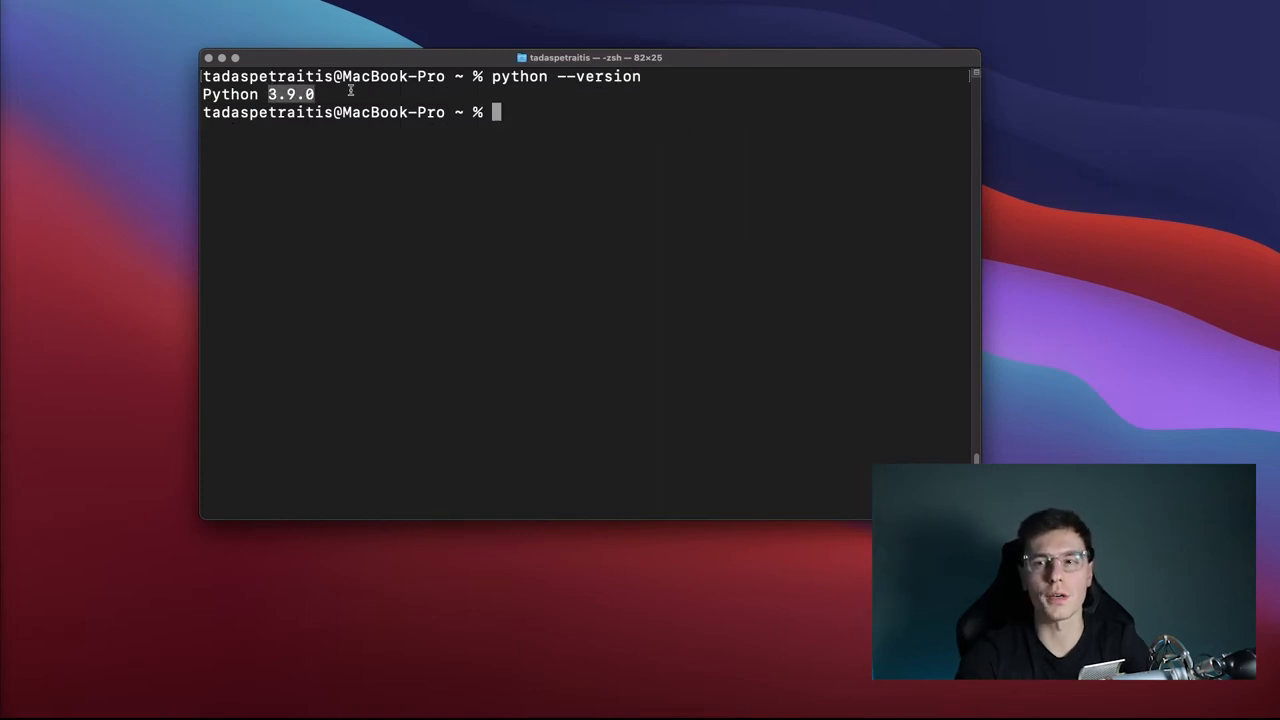
type("py")
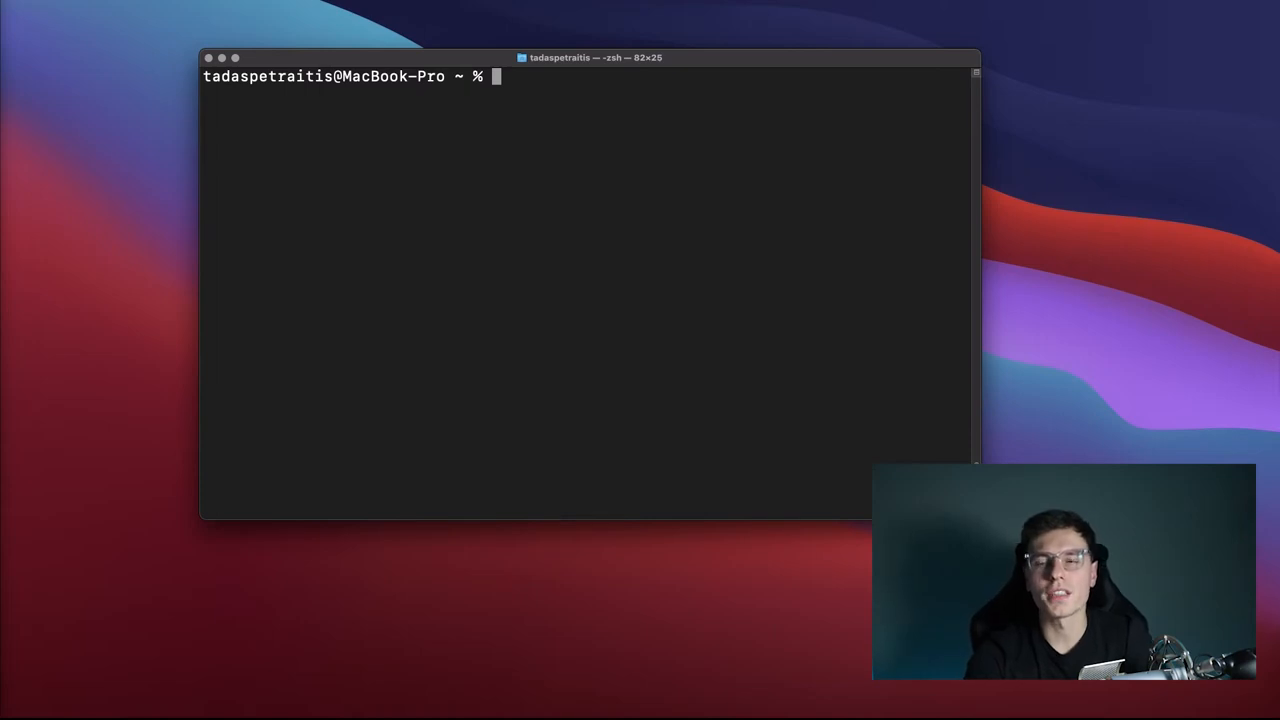
type("p")
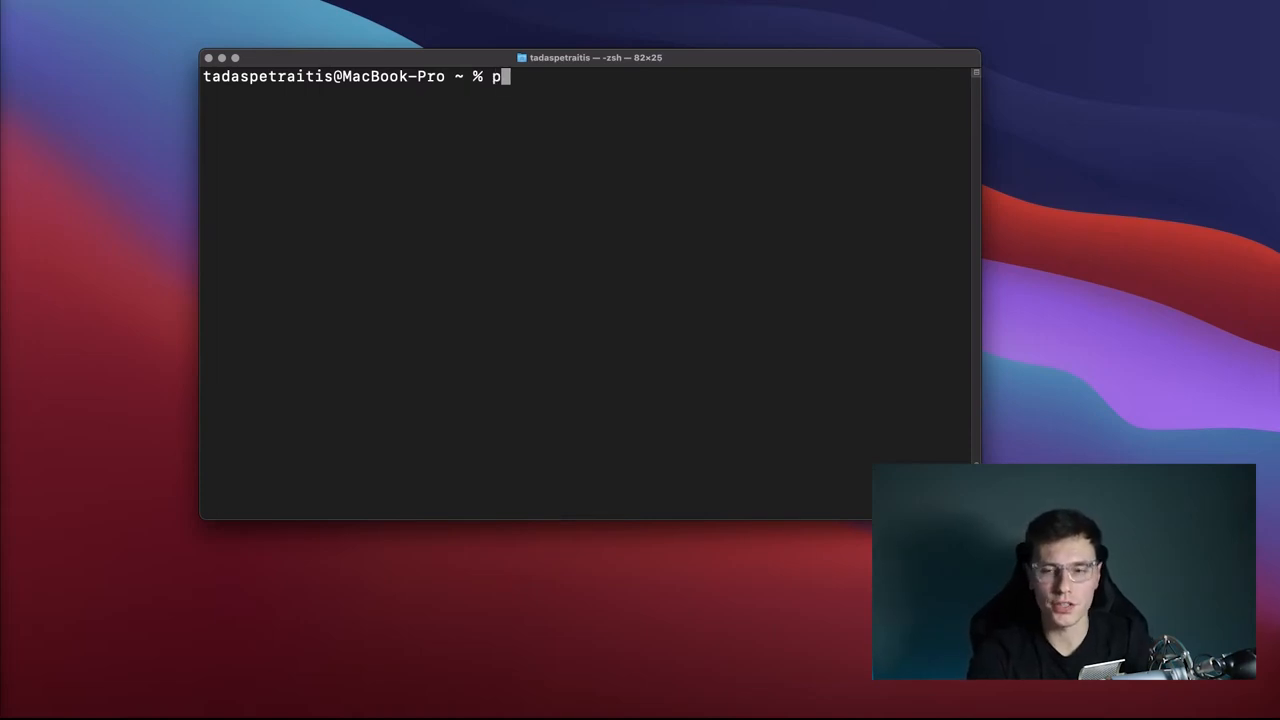
type("ython")
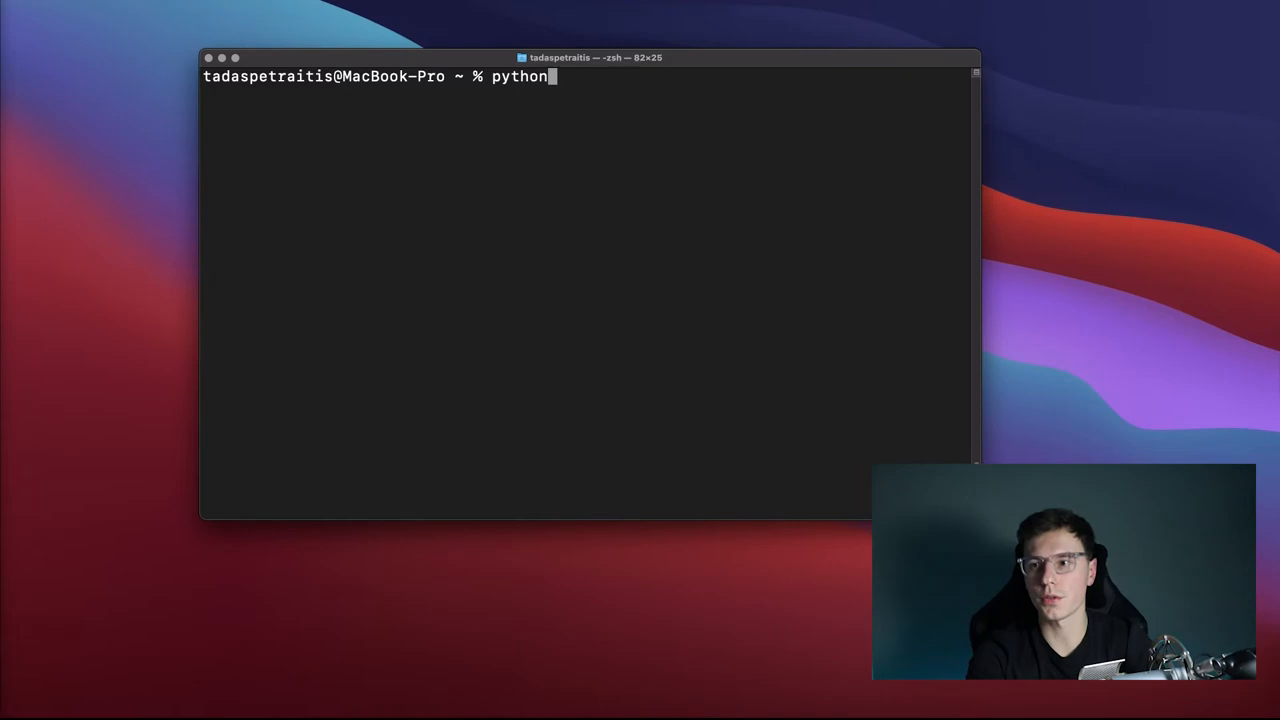
type("vim .")
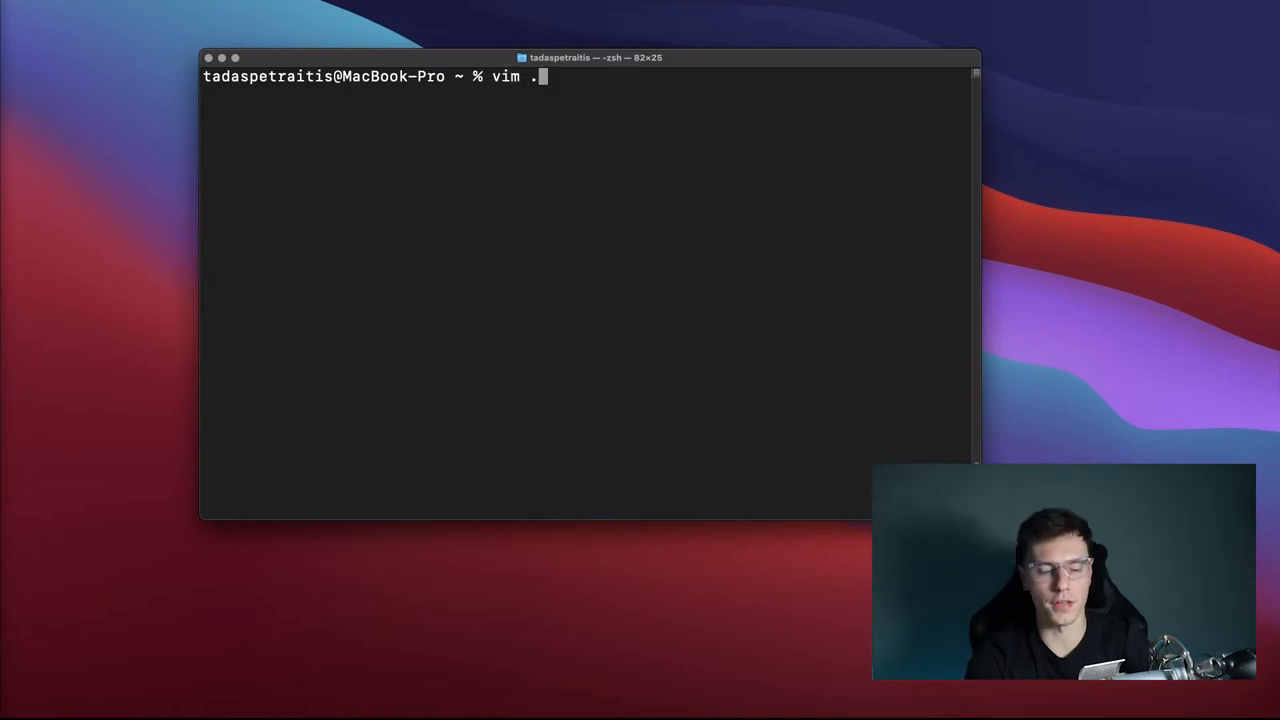
type("zs")
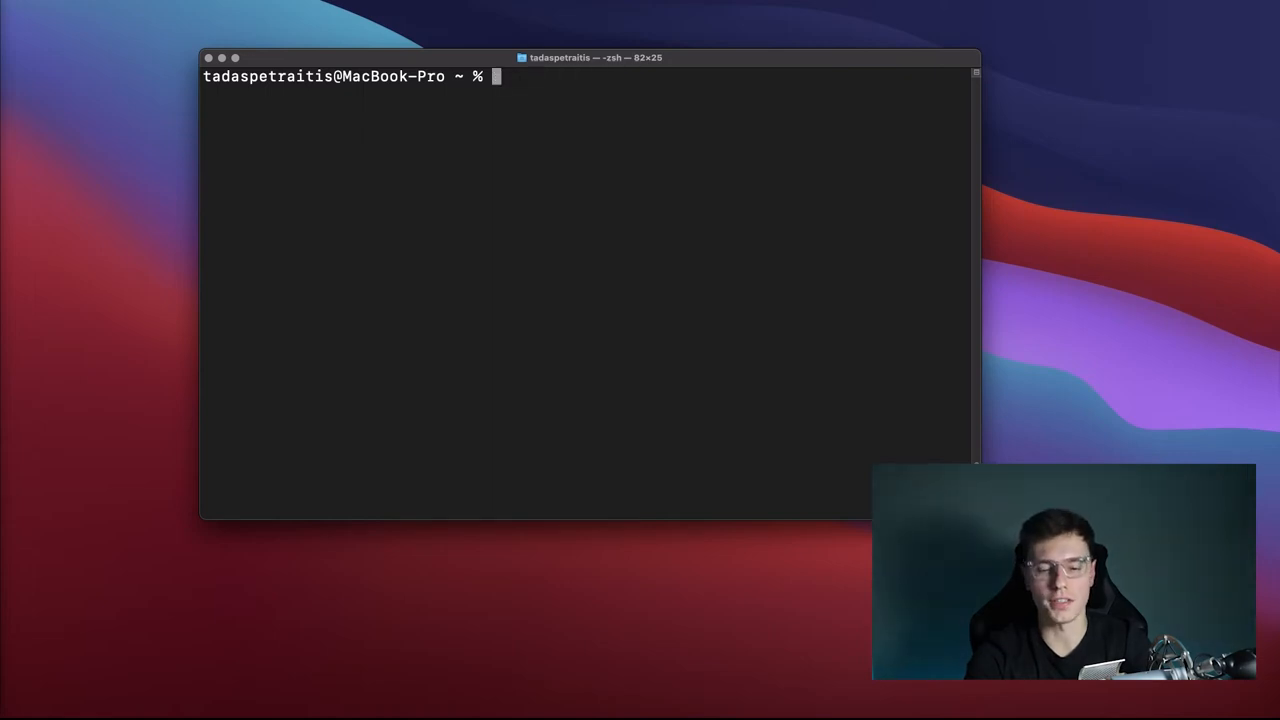
type("ls -")
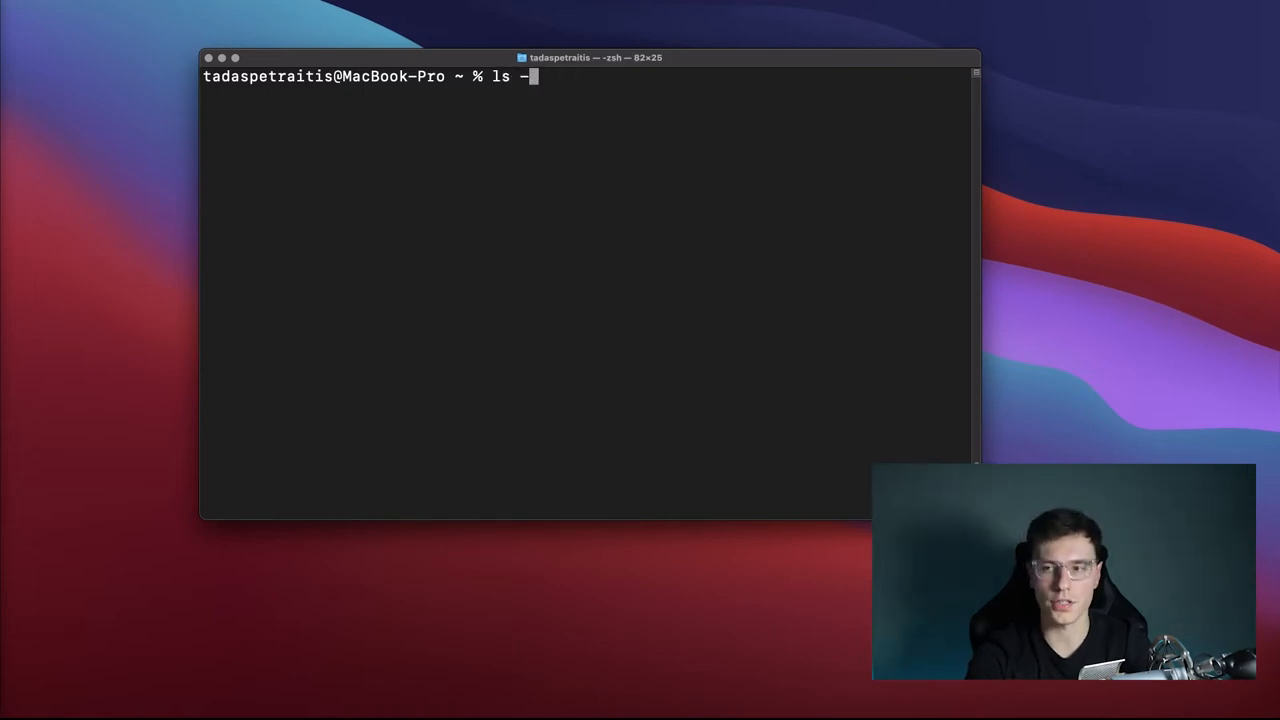
key("Return")
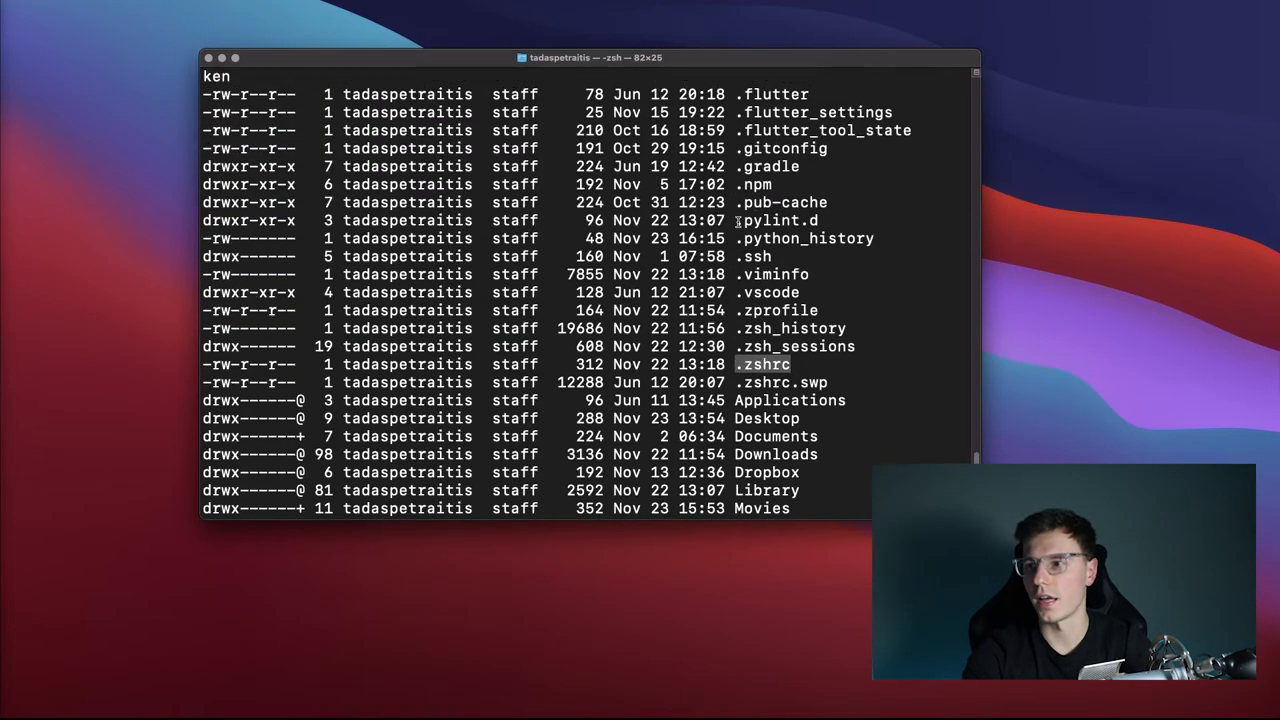
scroll("up", 3)
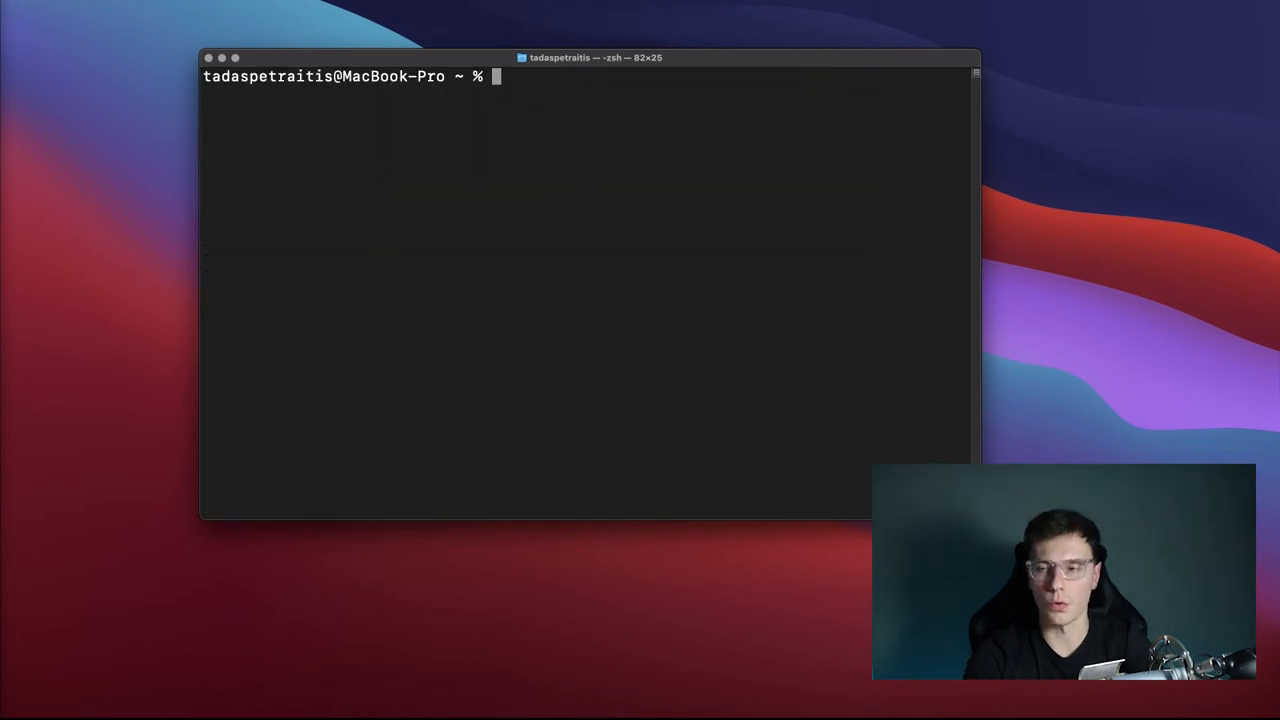
type("vim .zsh")
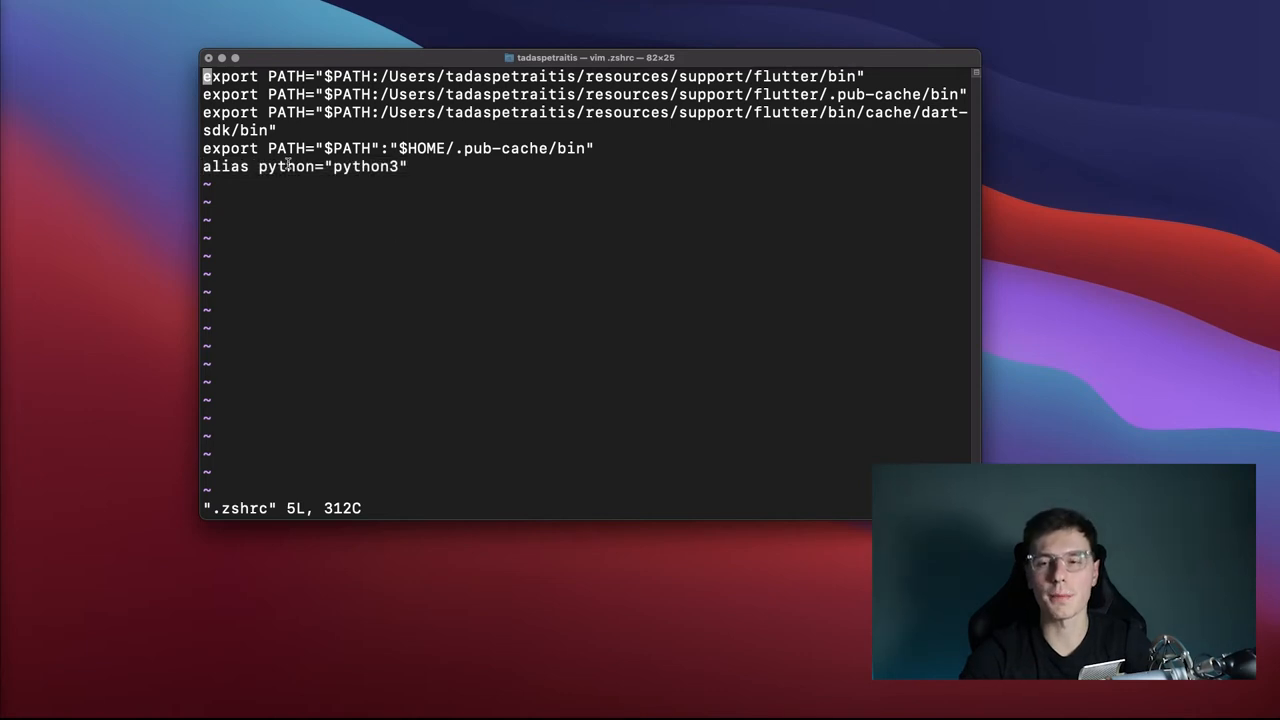
mouse_move(546, 176)
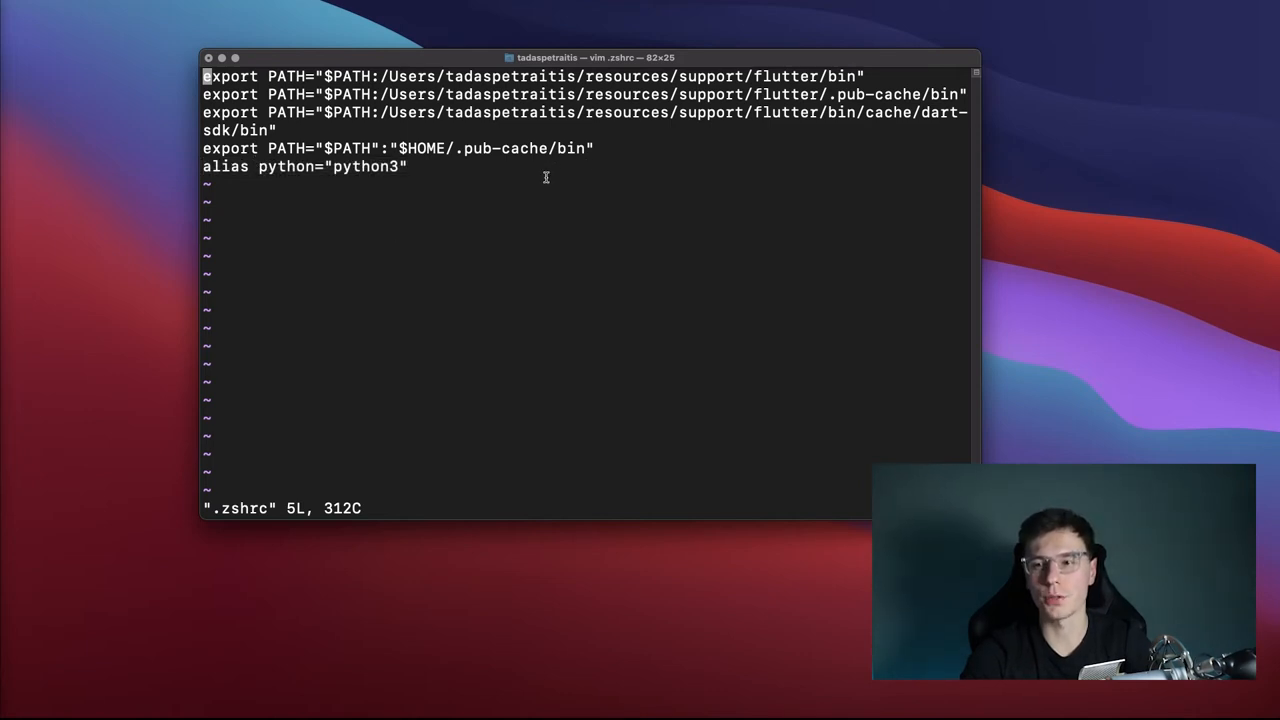
mouse_move(414, 166)
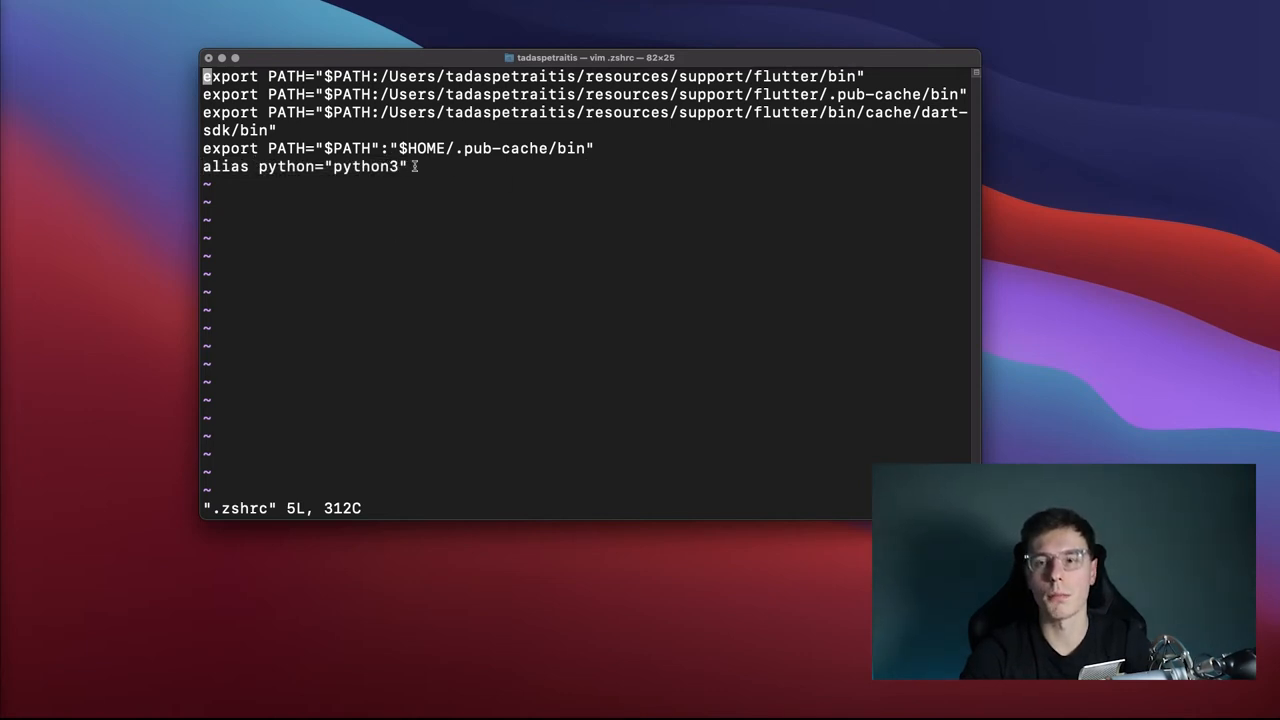
mouse_move(460, 206)
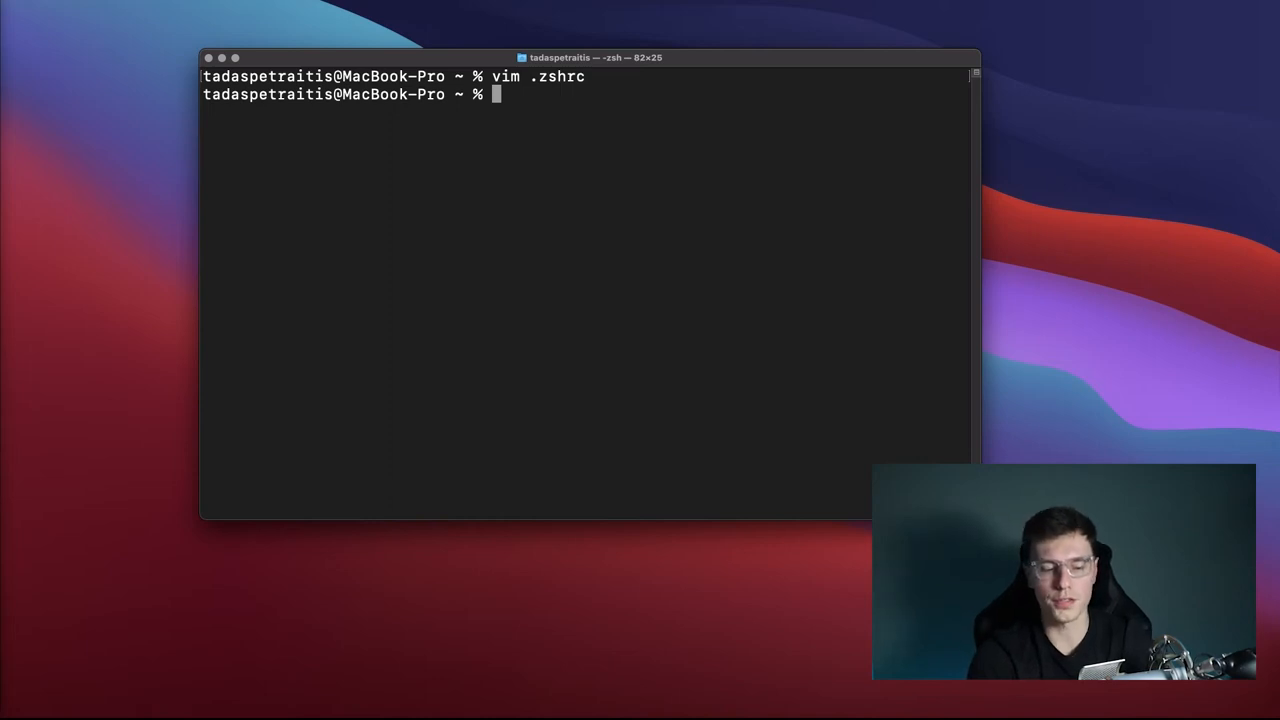
- Start the Python REPL, set x=1 and print x to show 1
type("python")
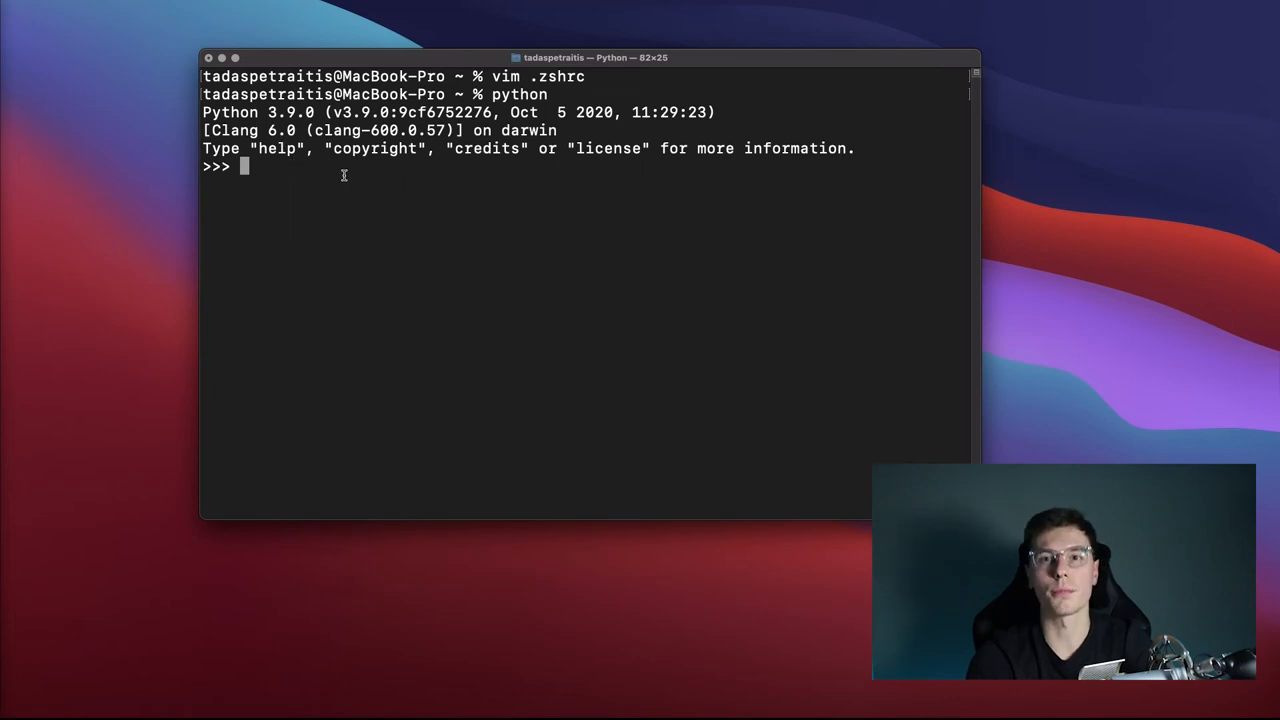
type("x=1")
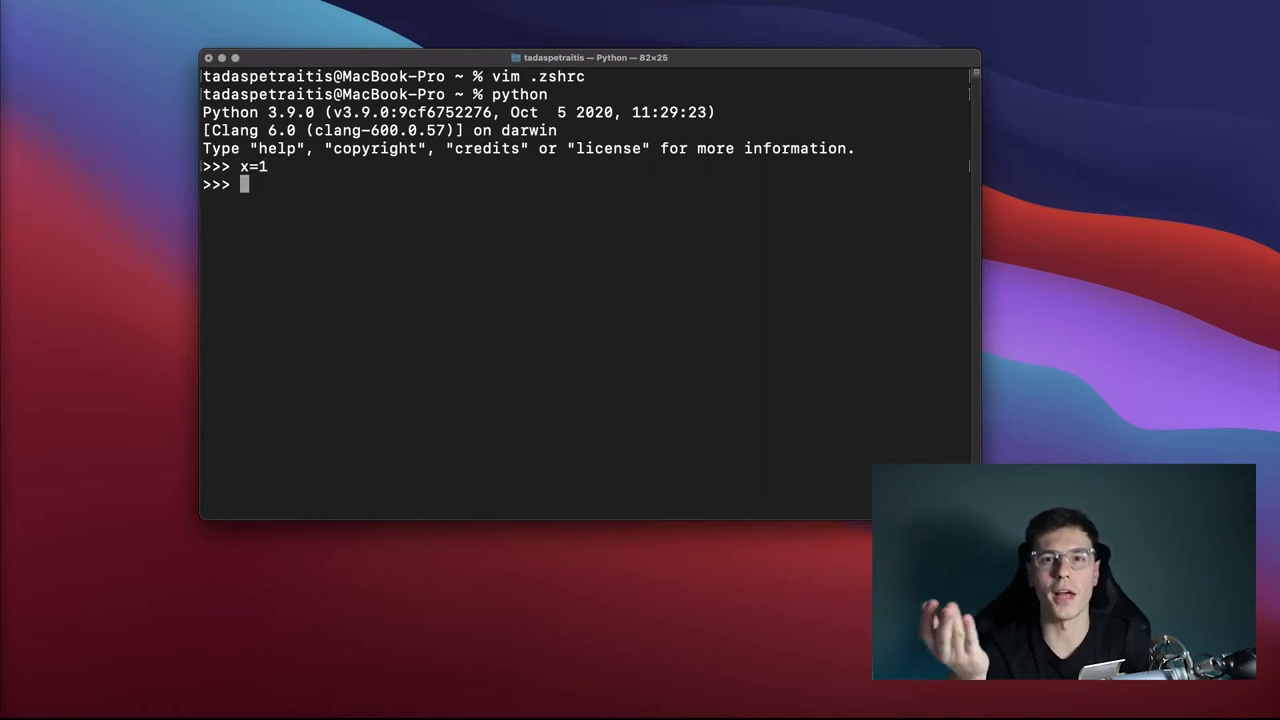
type("print(")
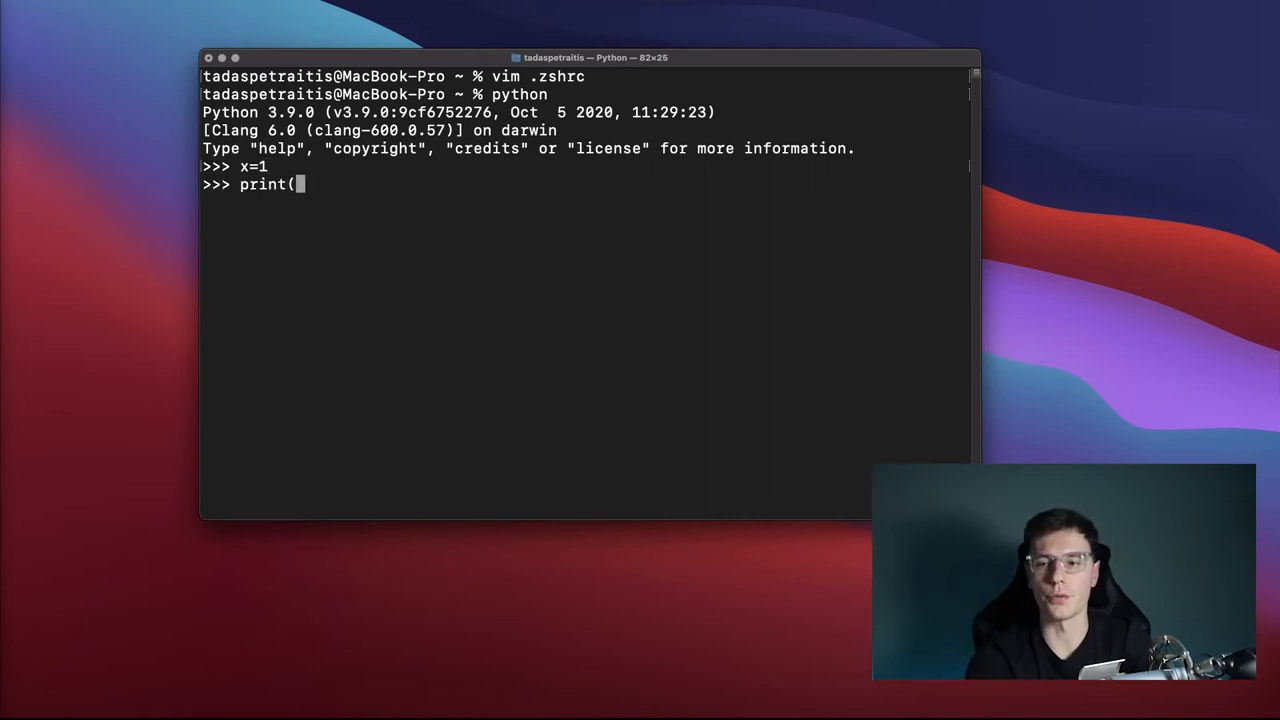
type("x)")
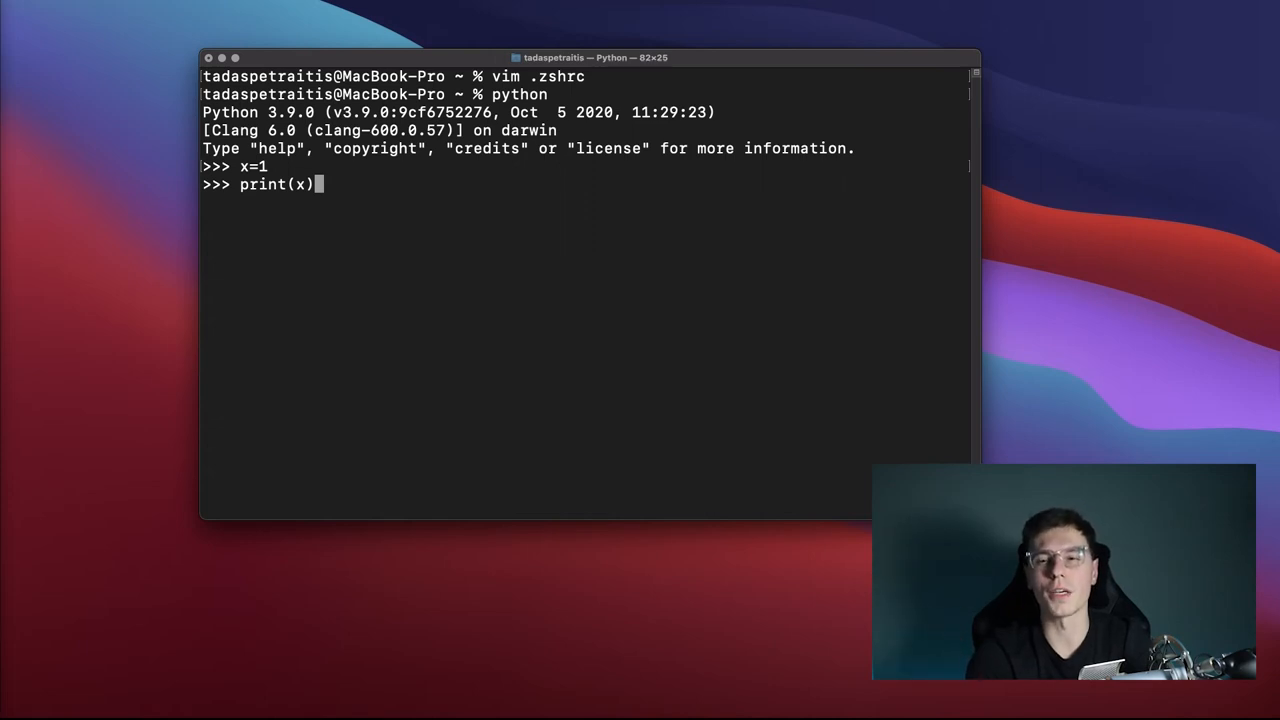
key("Return")
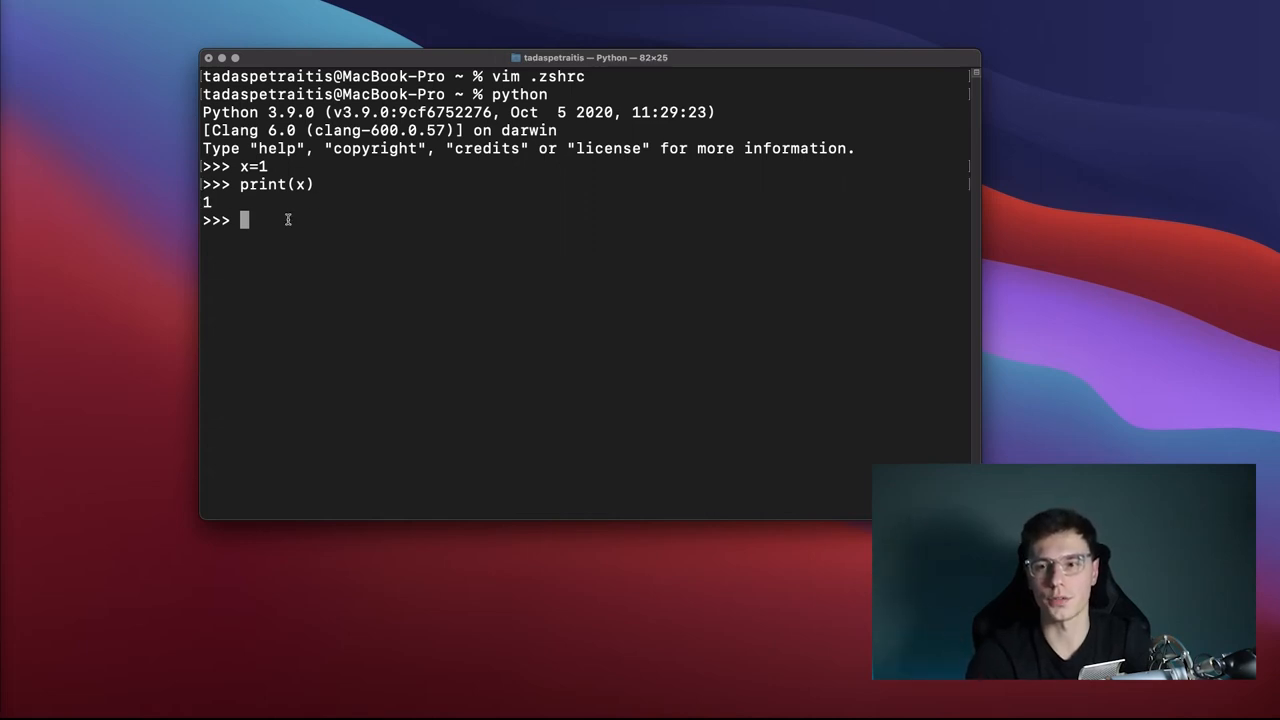
mouse_move(436, 272)
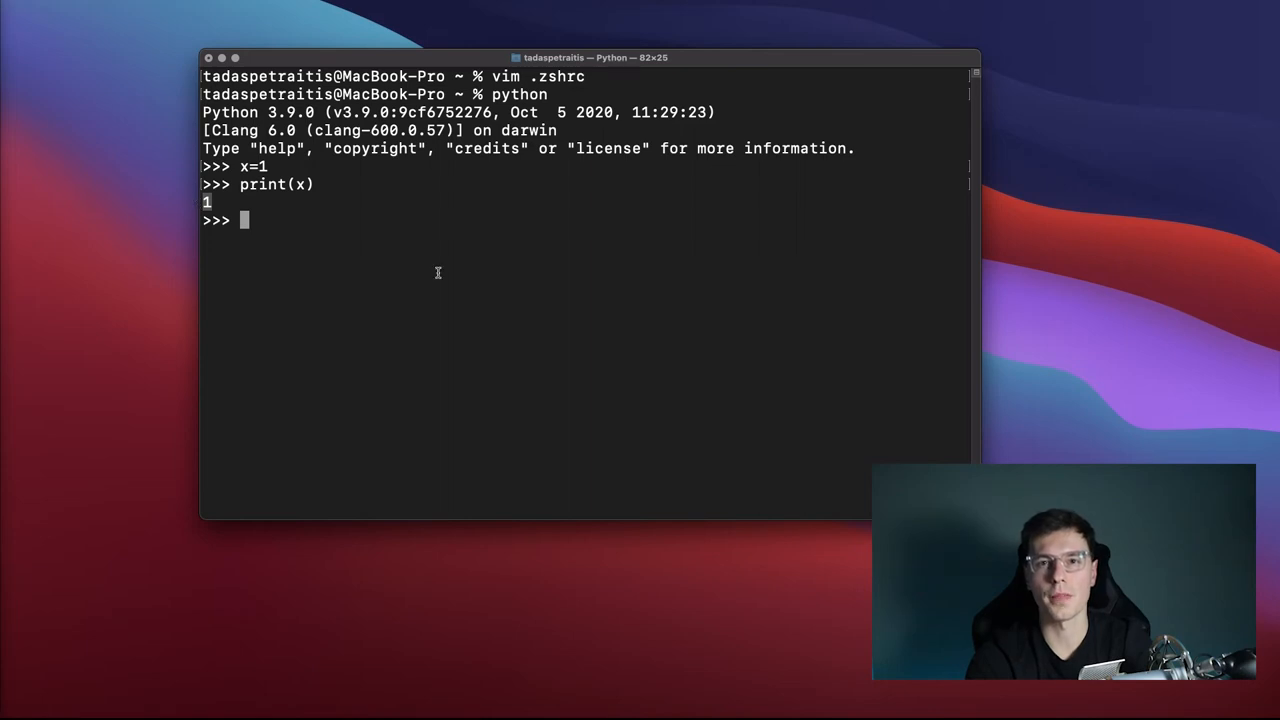
- Run print("hello world") in the REPL, then exit() back to the zsh prompt
type("pri")
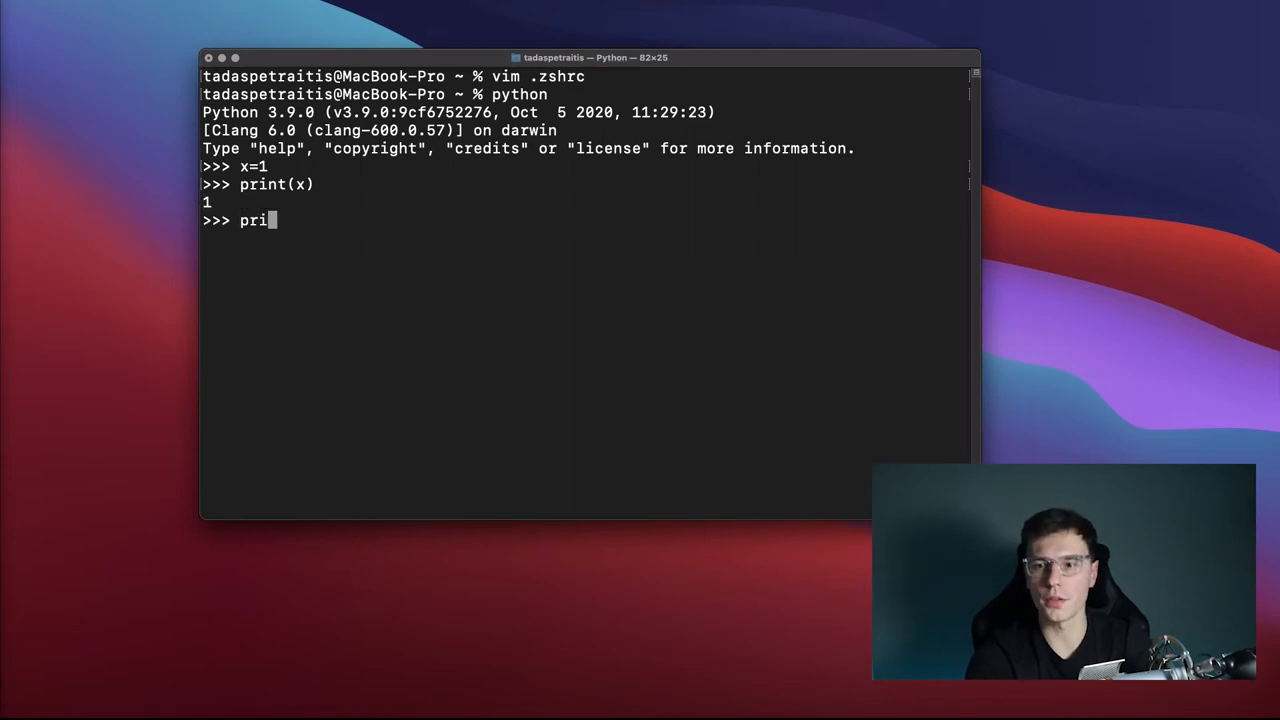
type("nt(\"")
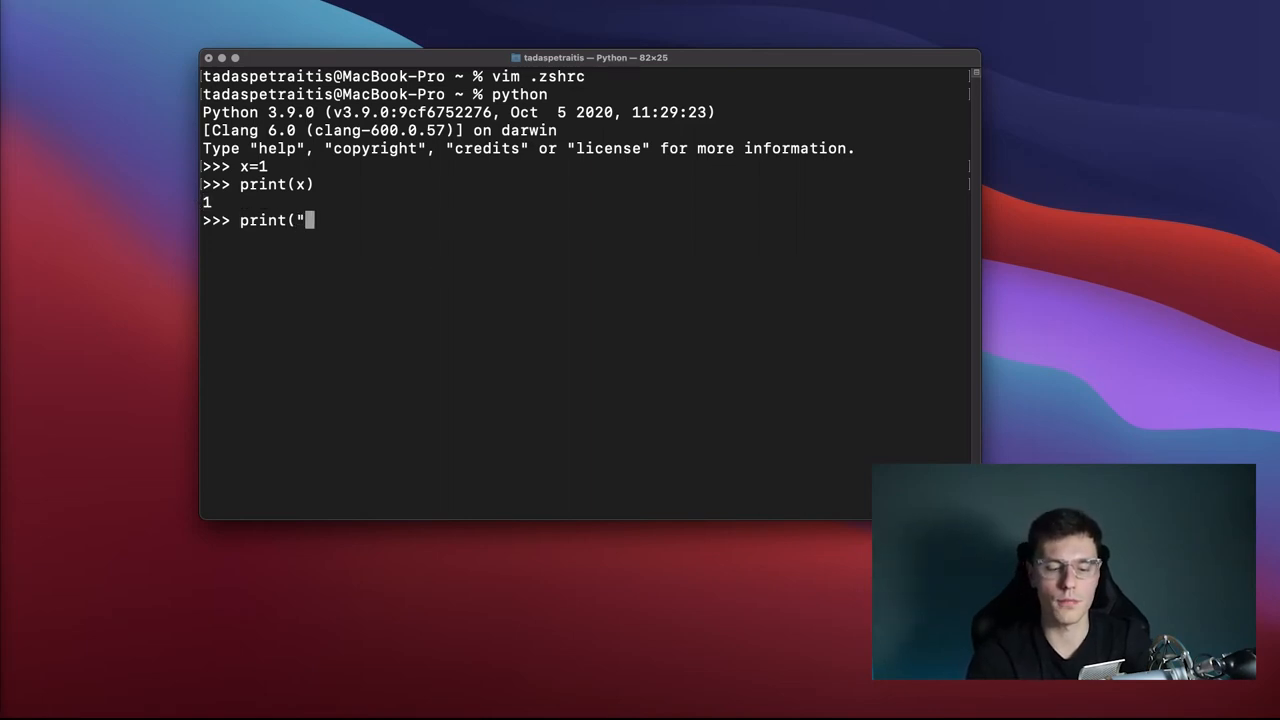
type("hello world")
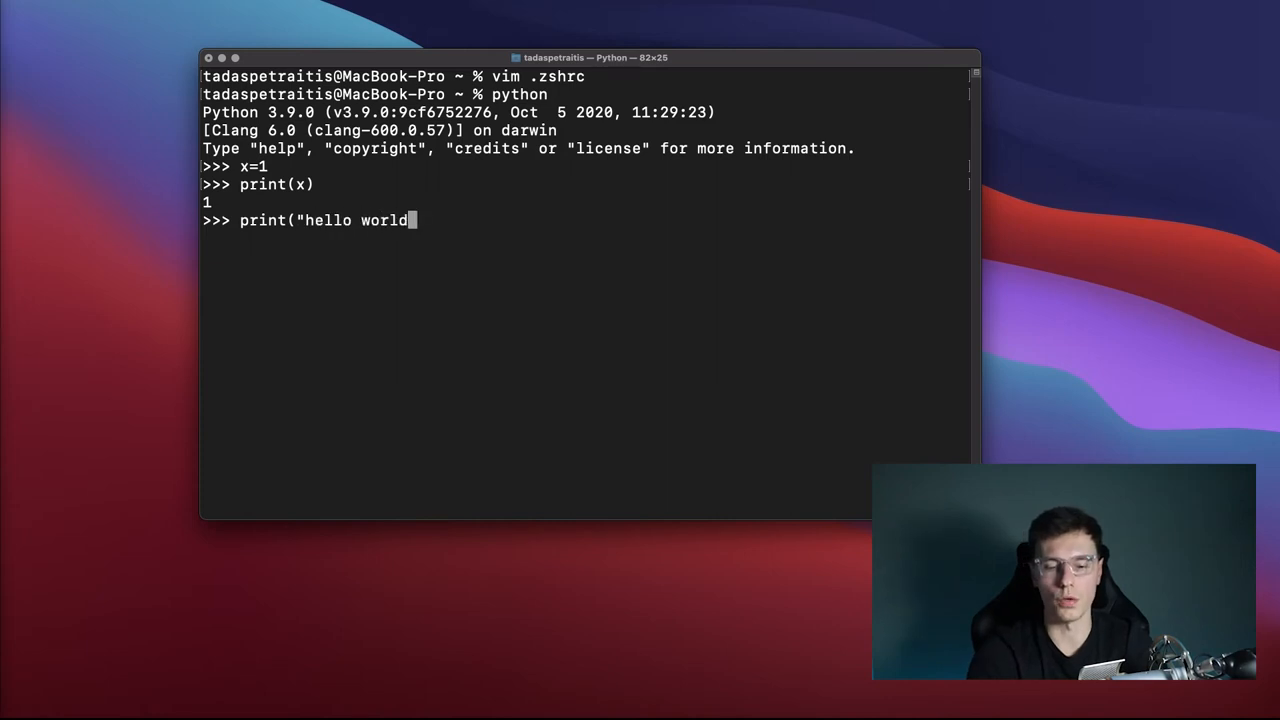
key("Return")
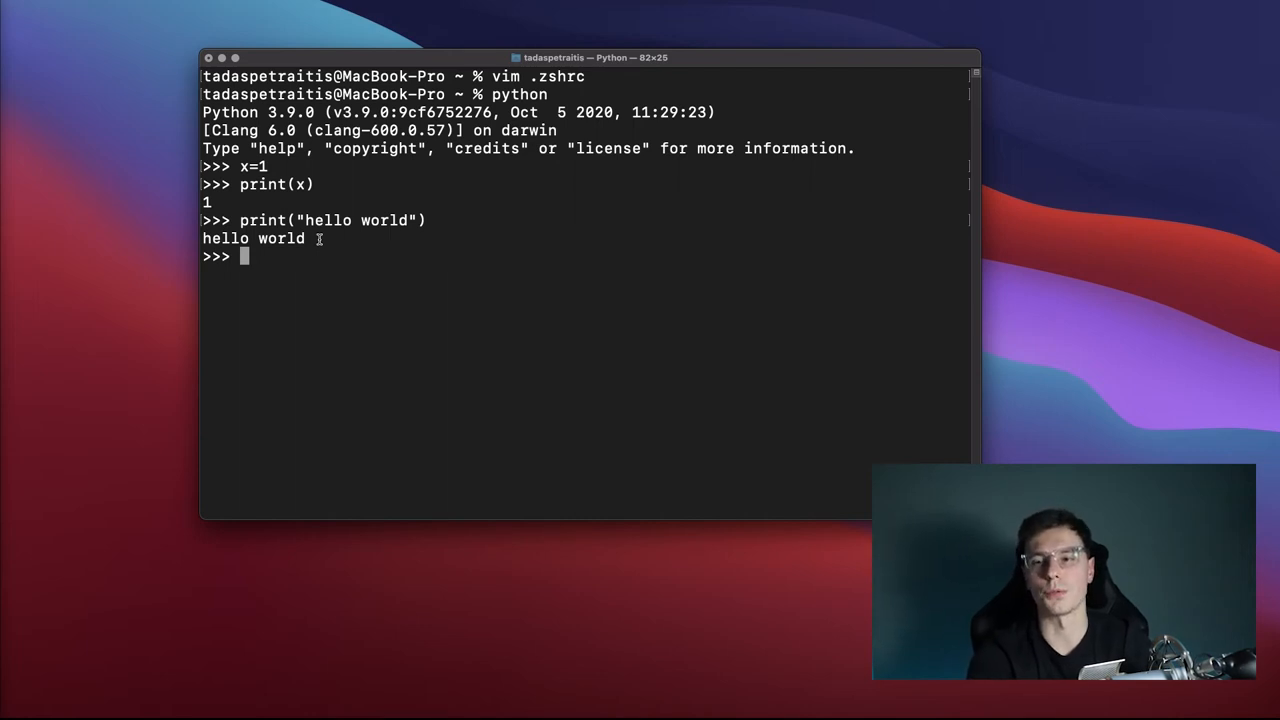
type("exit()")
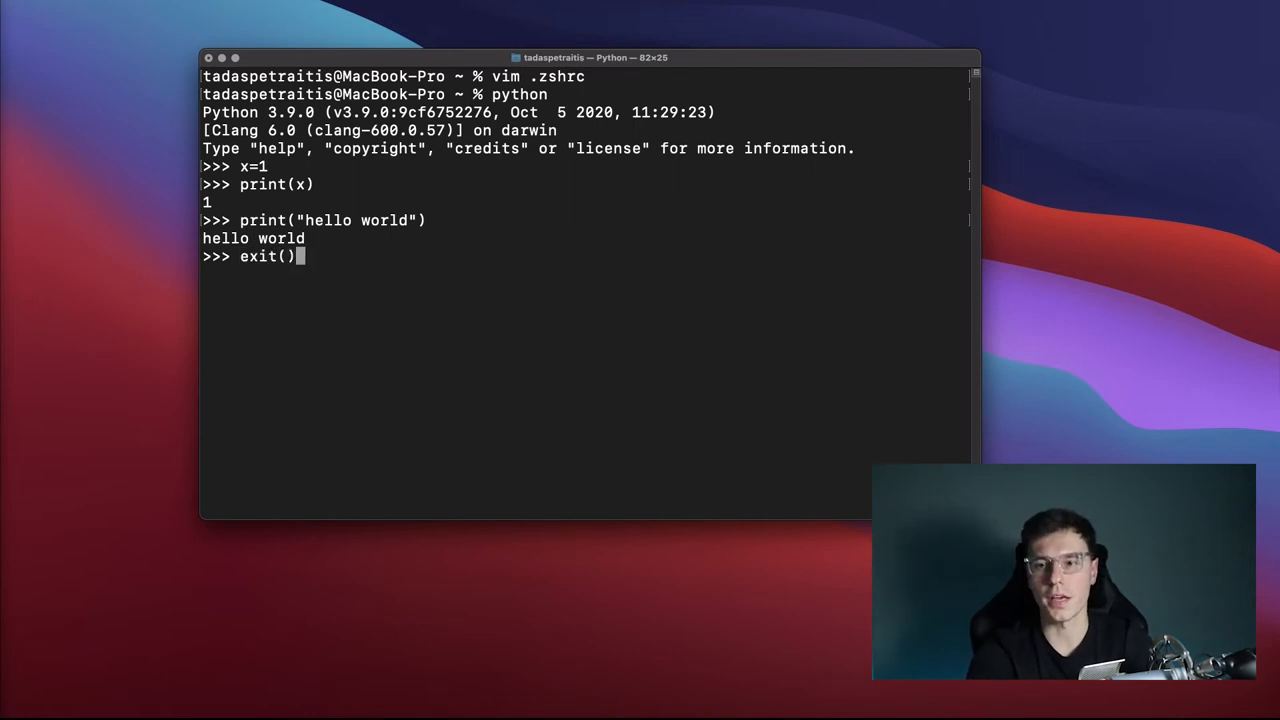
key("Return")
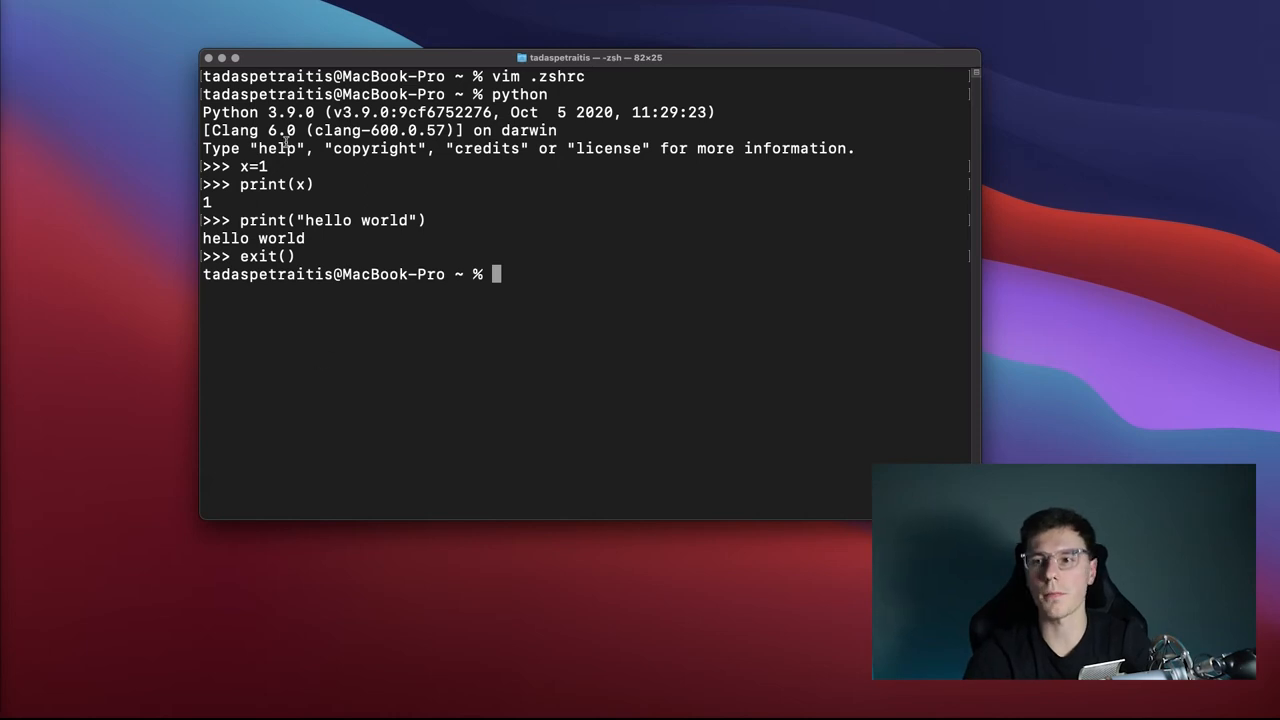
mouse_move(356, 246)
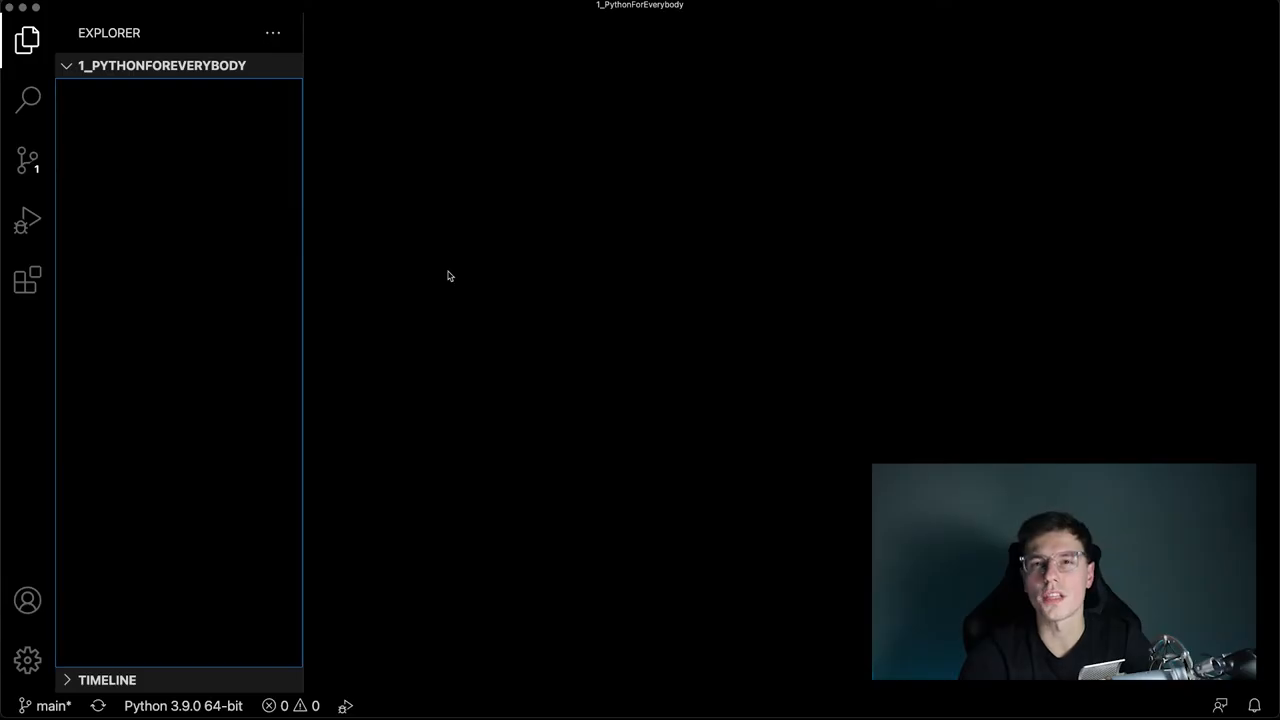
mouse_move(360, 220)
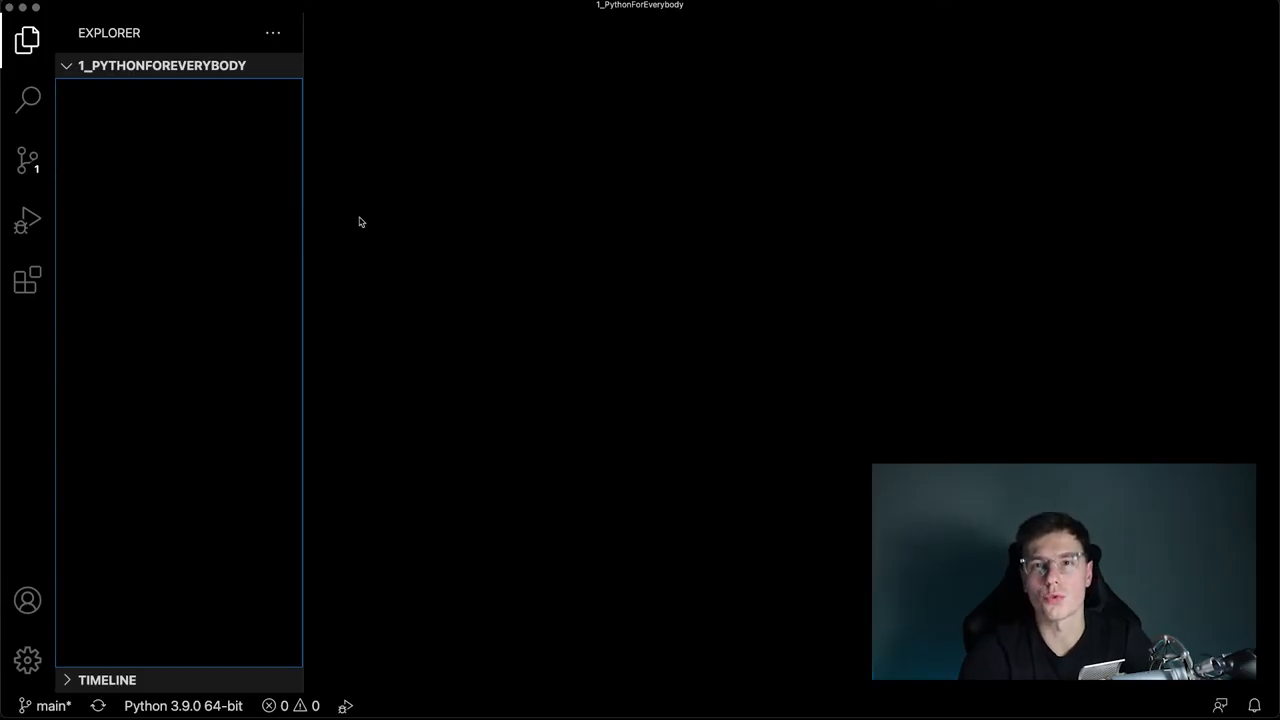
mouse_move(250, 110)
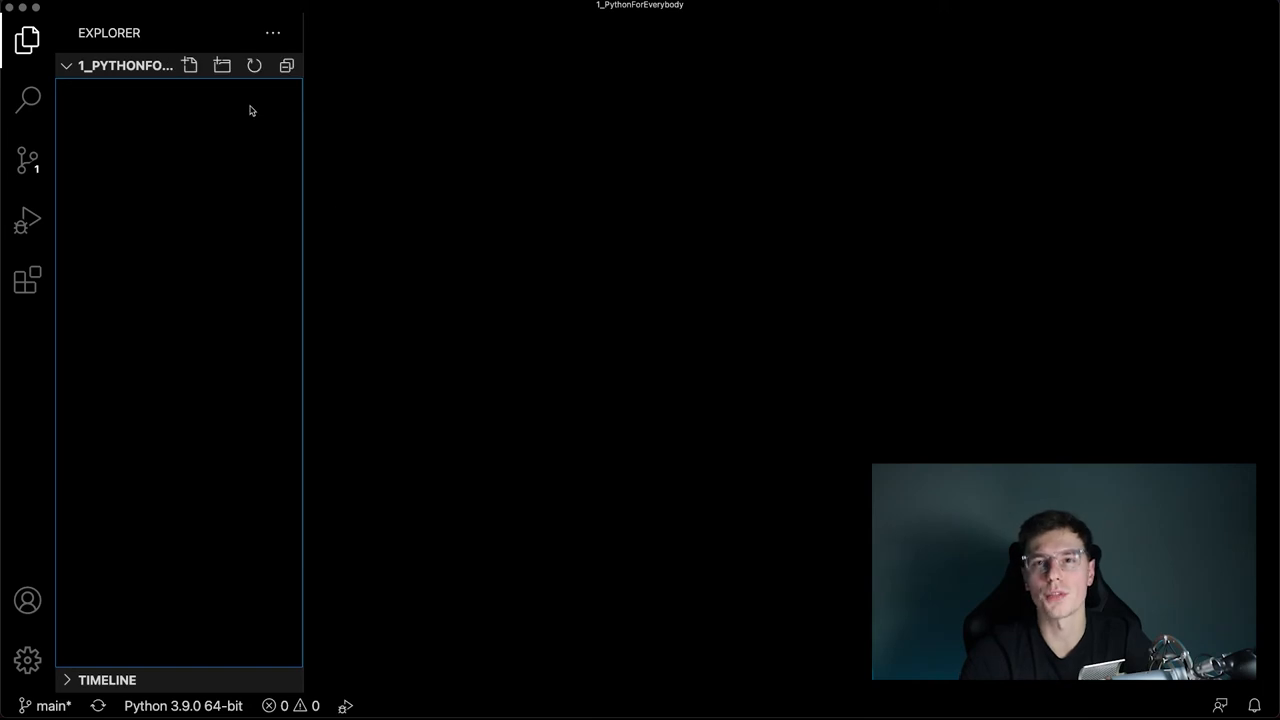
mouse_move(180, 128)
type("he")
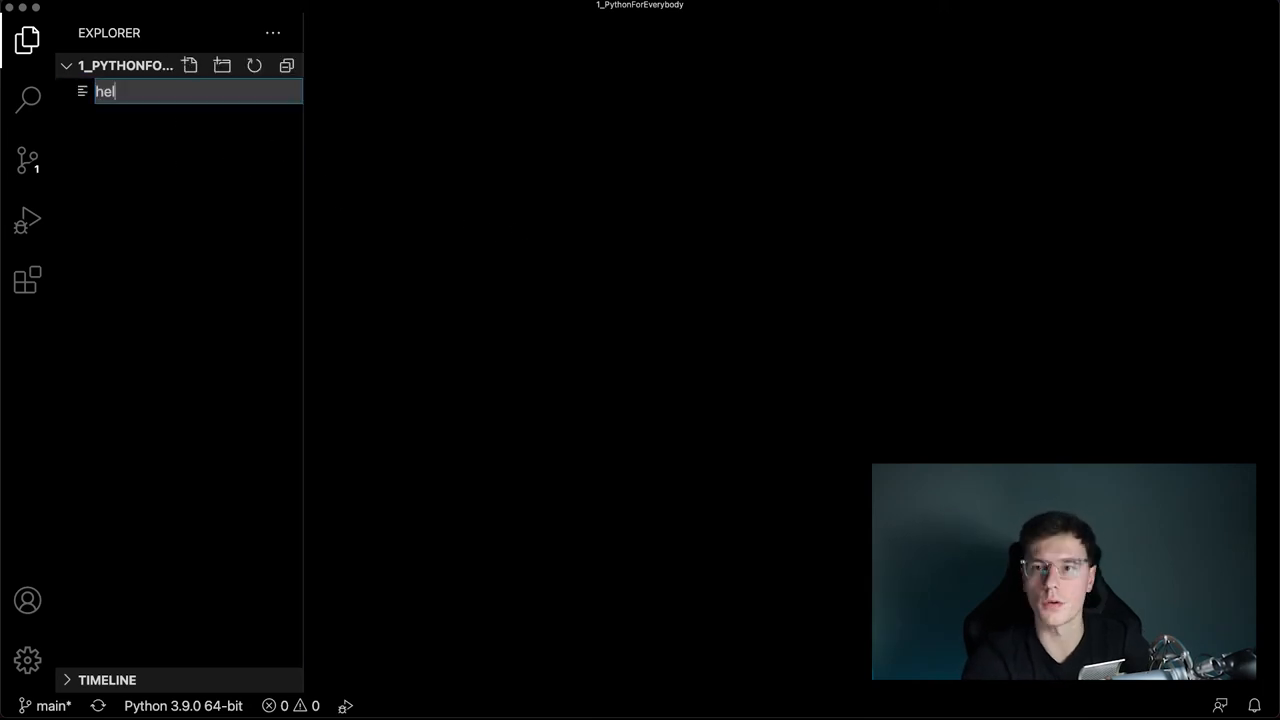
- Name the new file helloworld.py in the 1_PythonForEverybody folder
type("loworld.py")
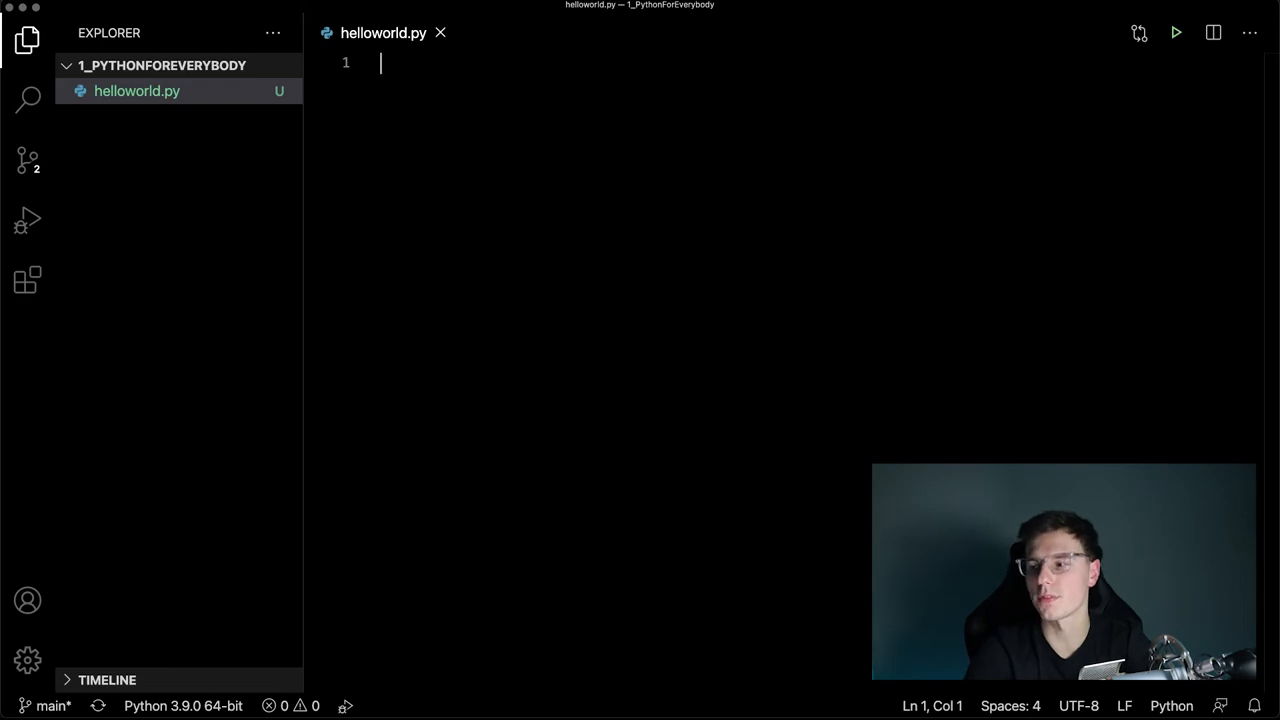
- Show the installed Python extension's details page from the Extensions view
left_click(28, 280)
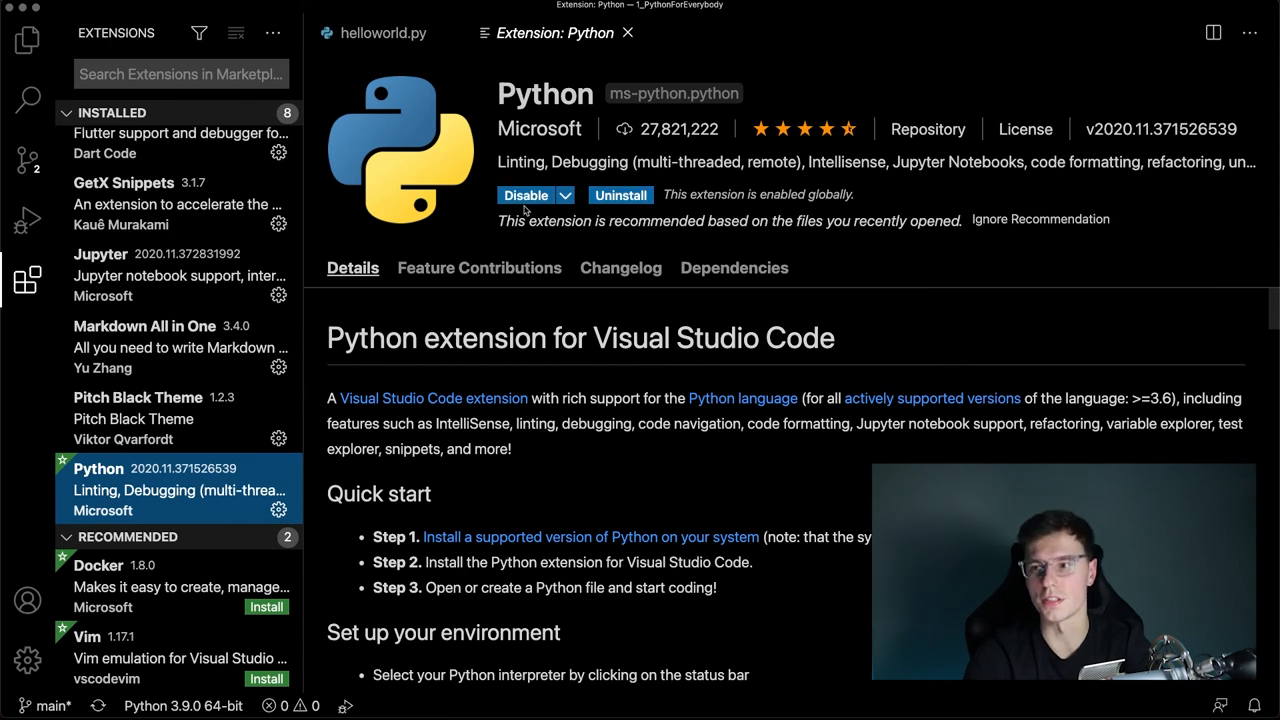
mouse_move(476, 180)
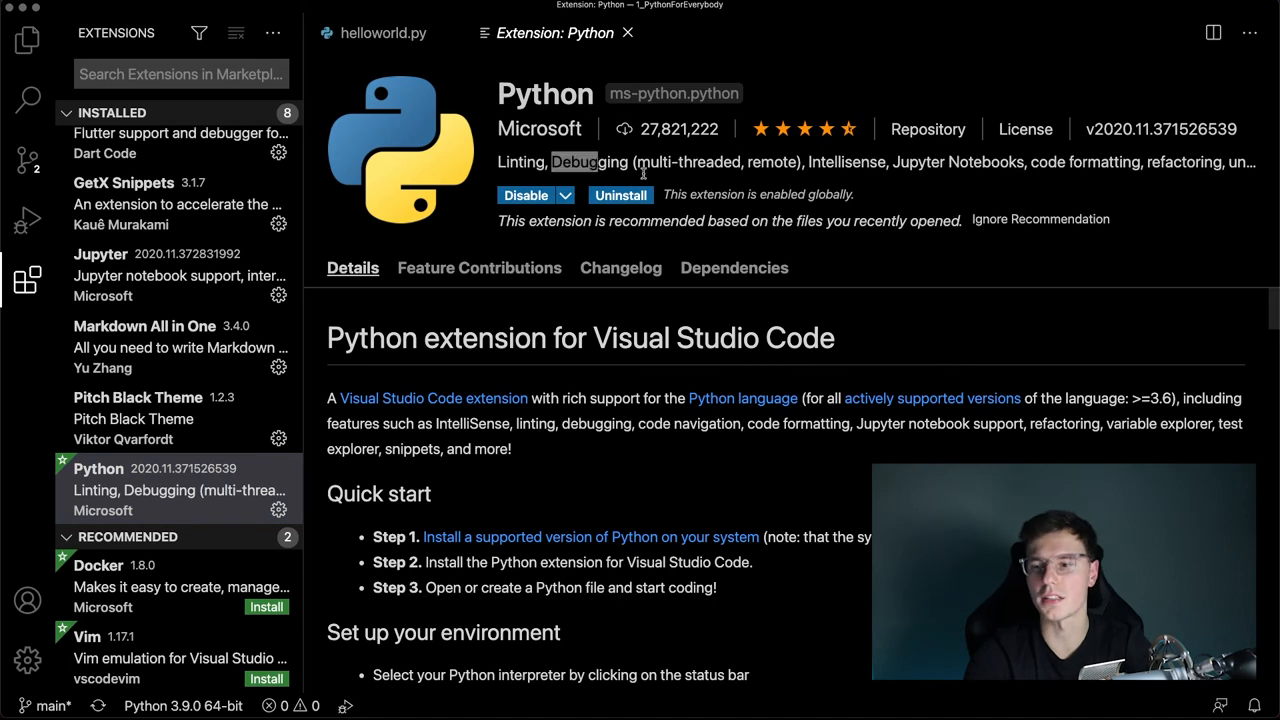
mouse_move(630, 28)
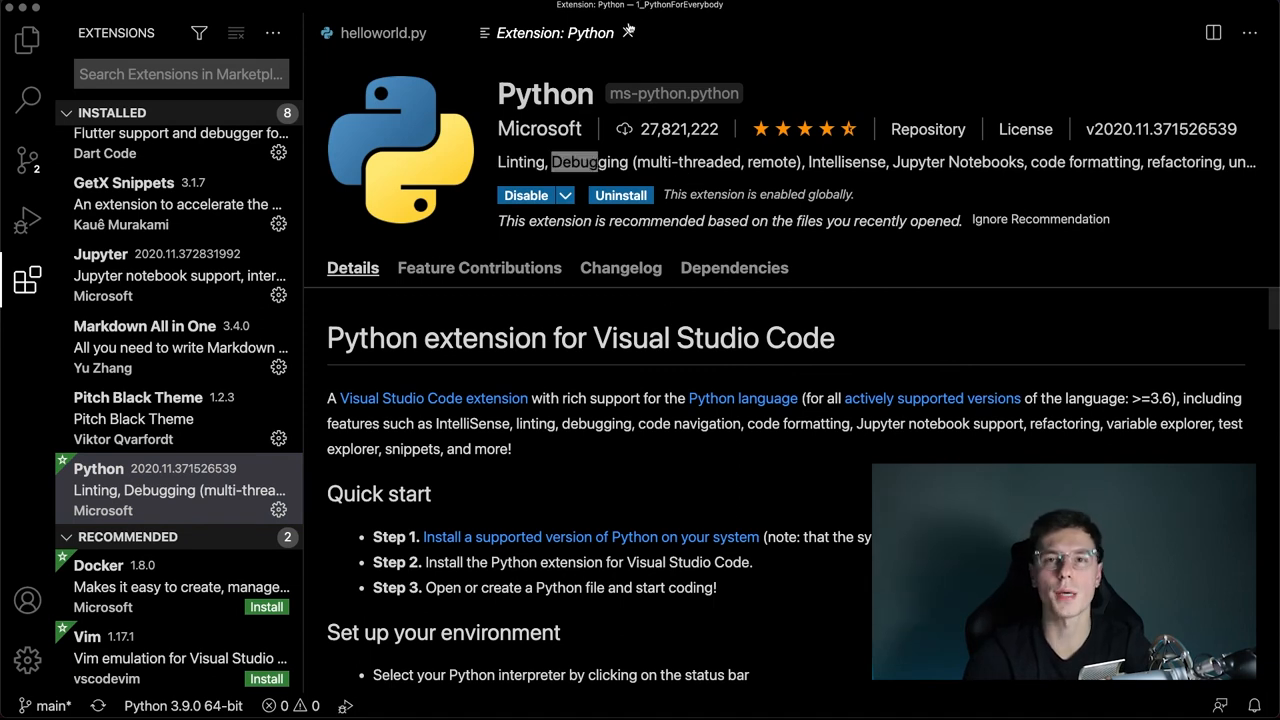
mouse_move(628, 32)
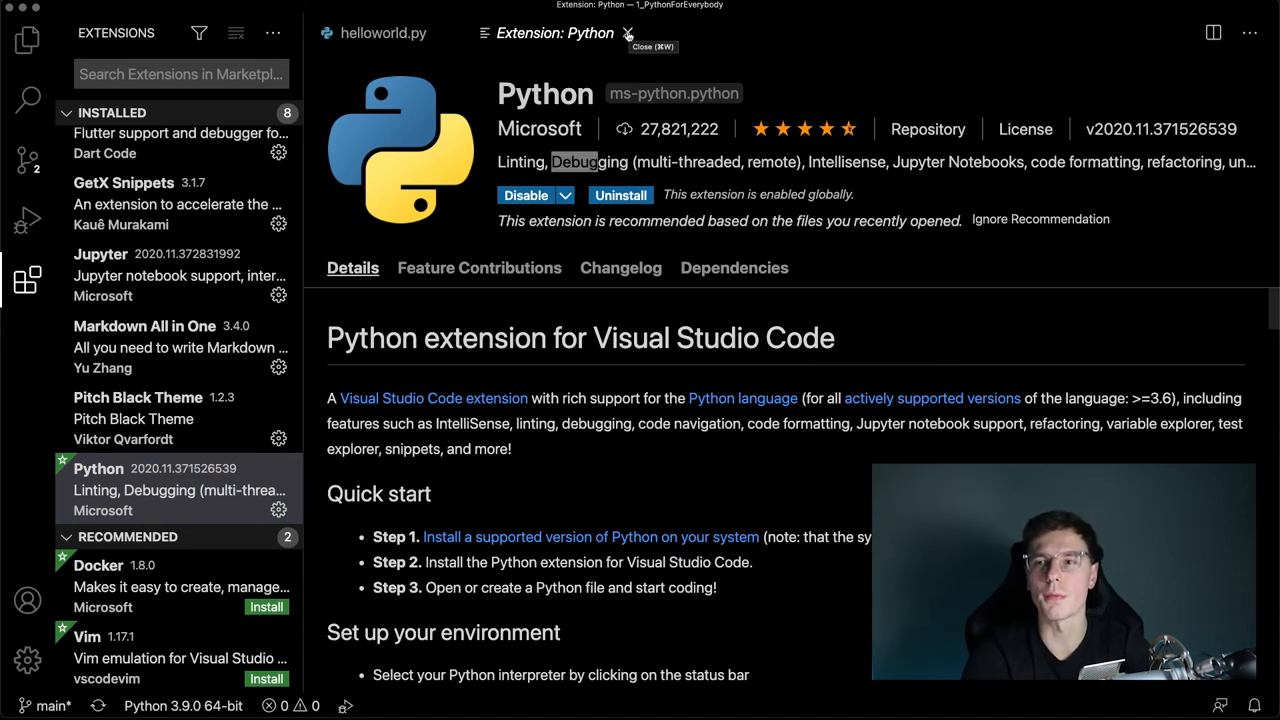
- Close the extension page and write print("hello world") as line 1 of helloworld.py
left_click(628, 32)
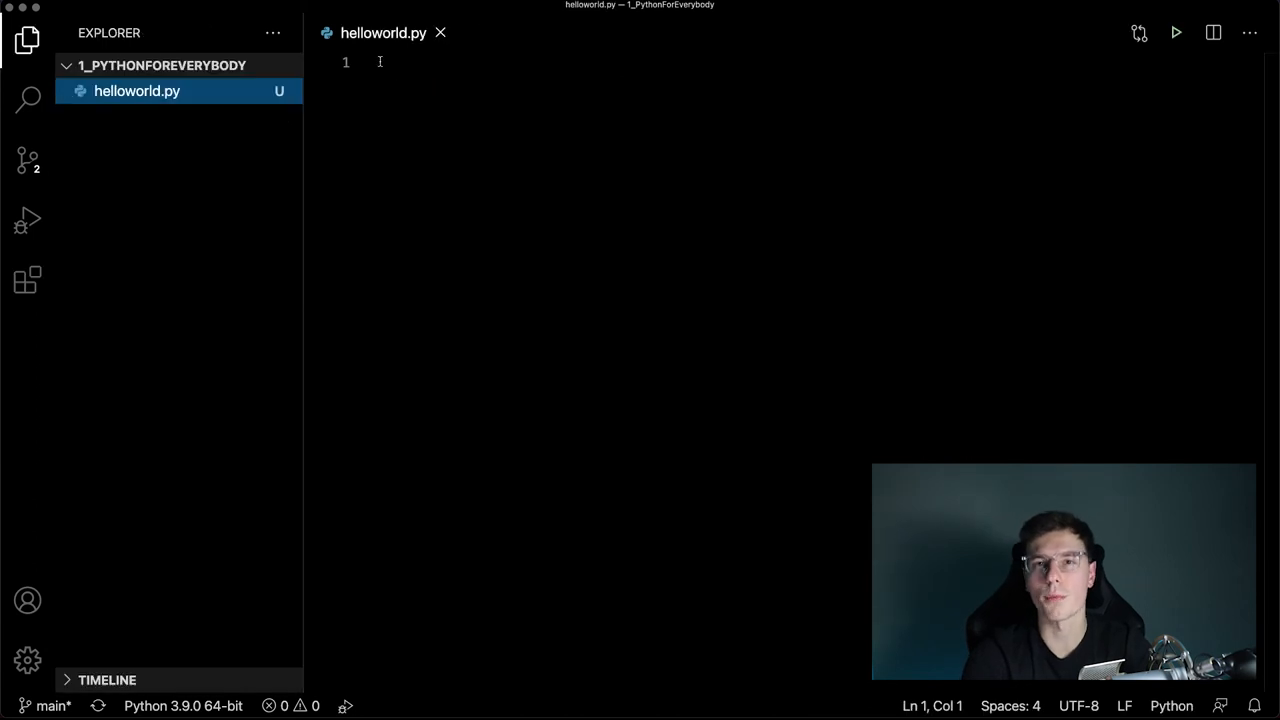
type("p")
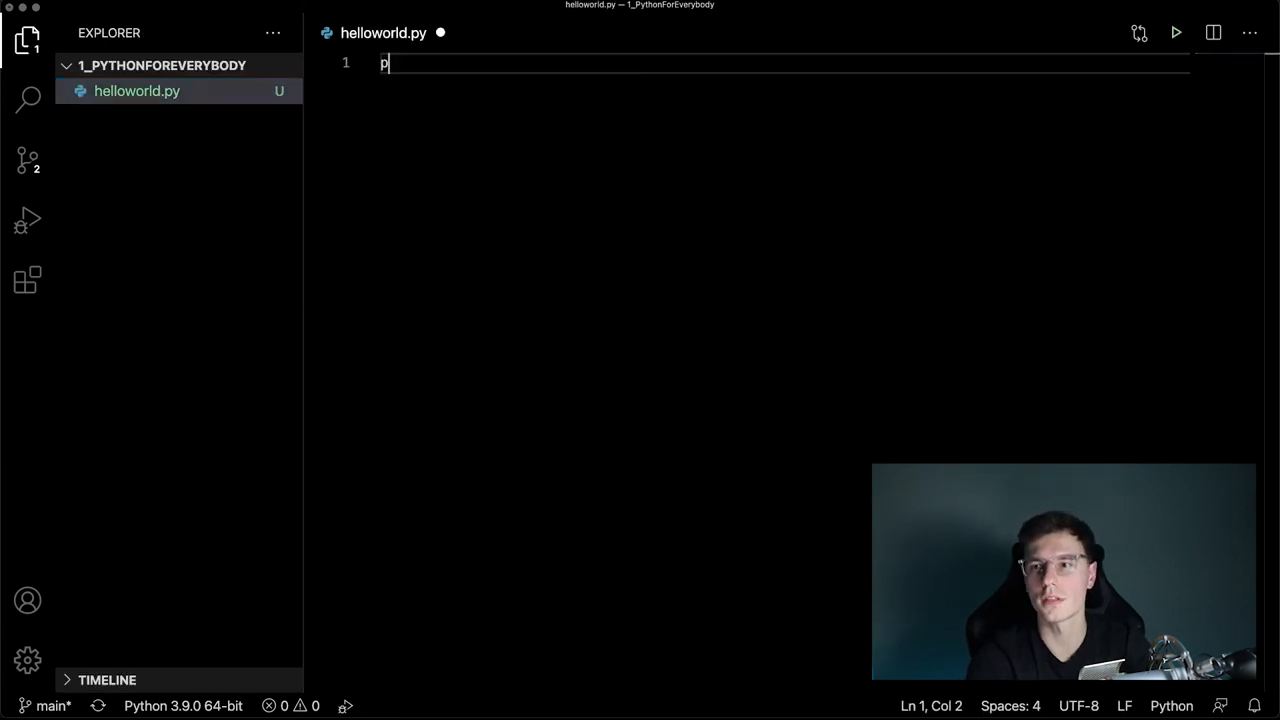
type("rint()")
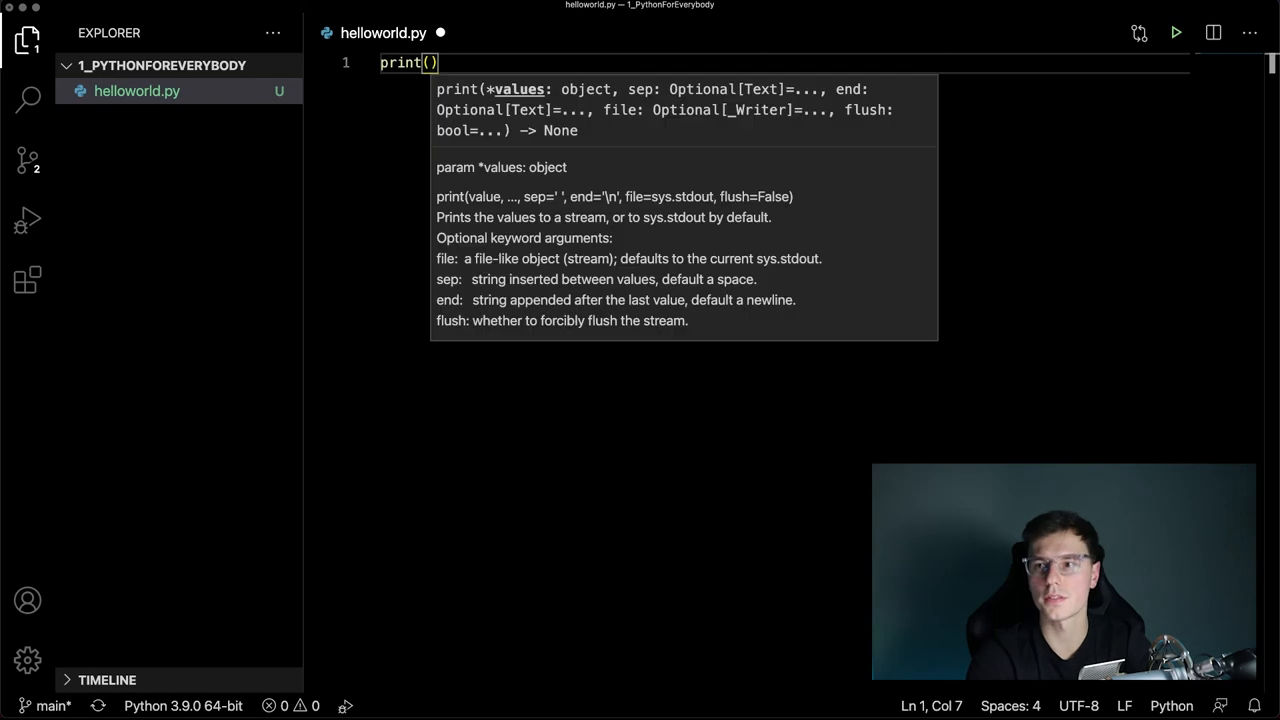
type("\"hellow\"")
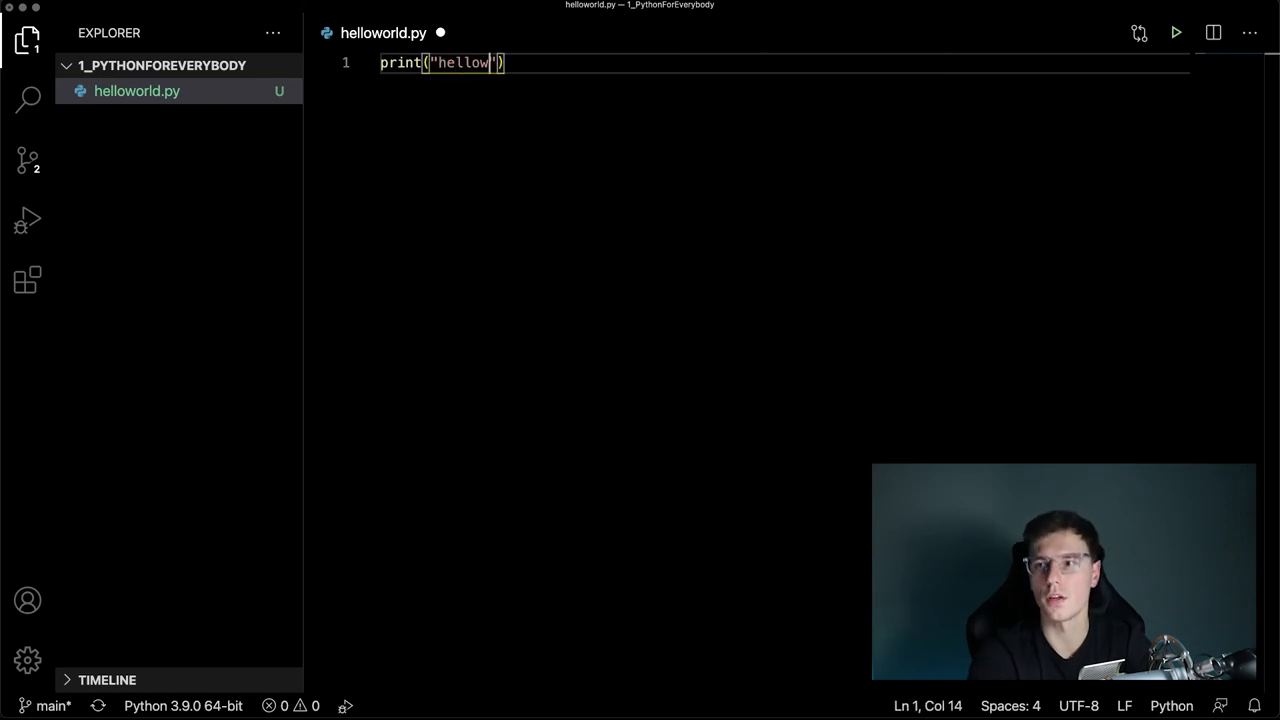
type("world")
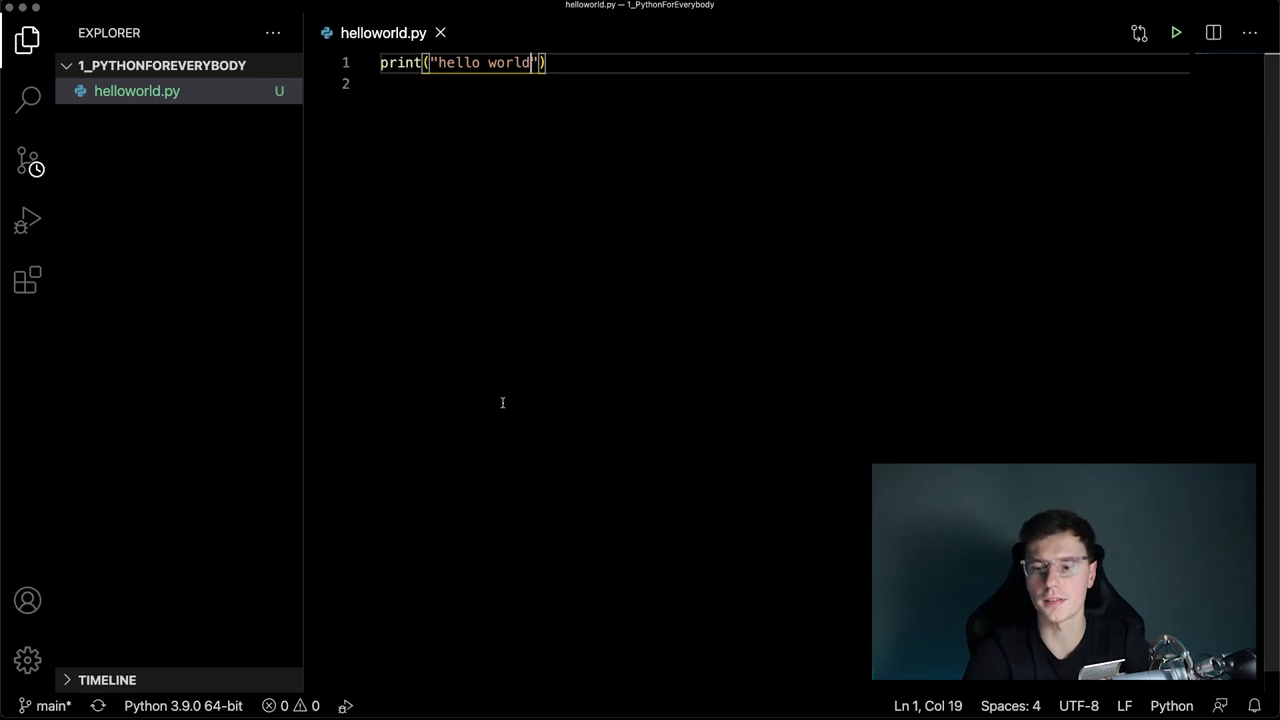
key("Return")
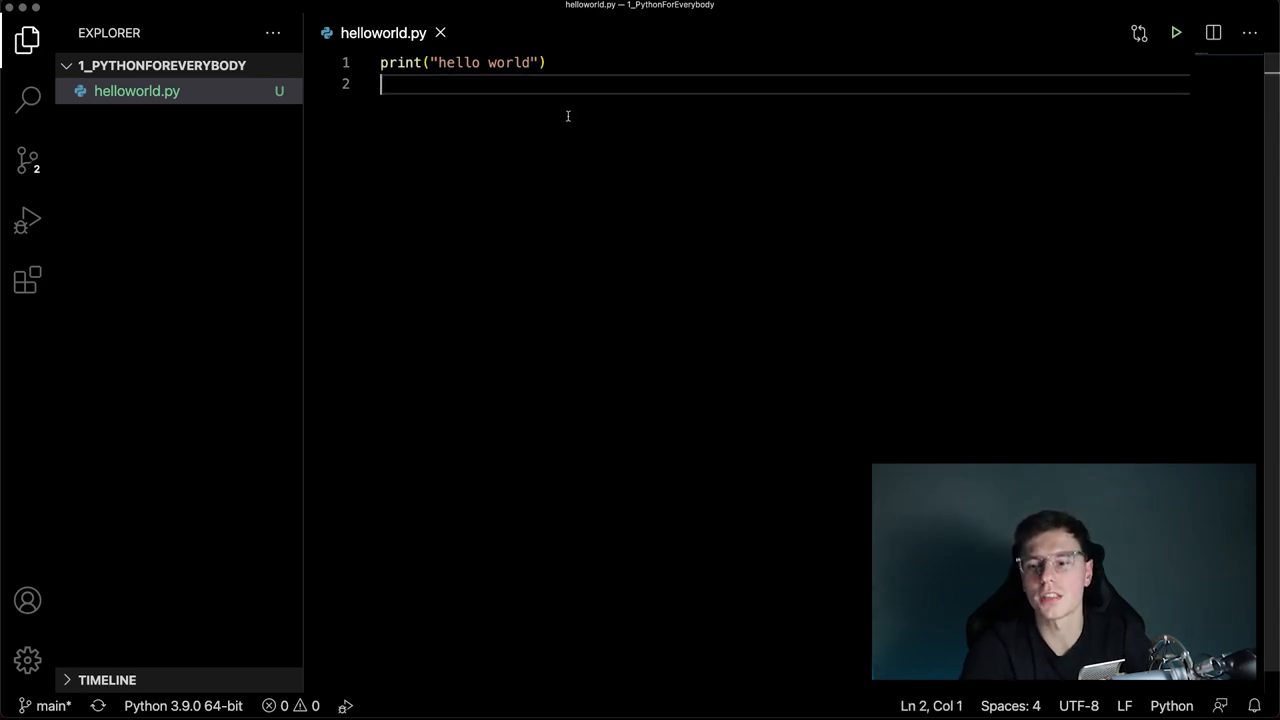
mouse_move(516, 196)
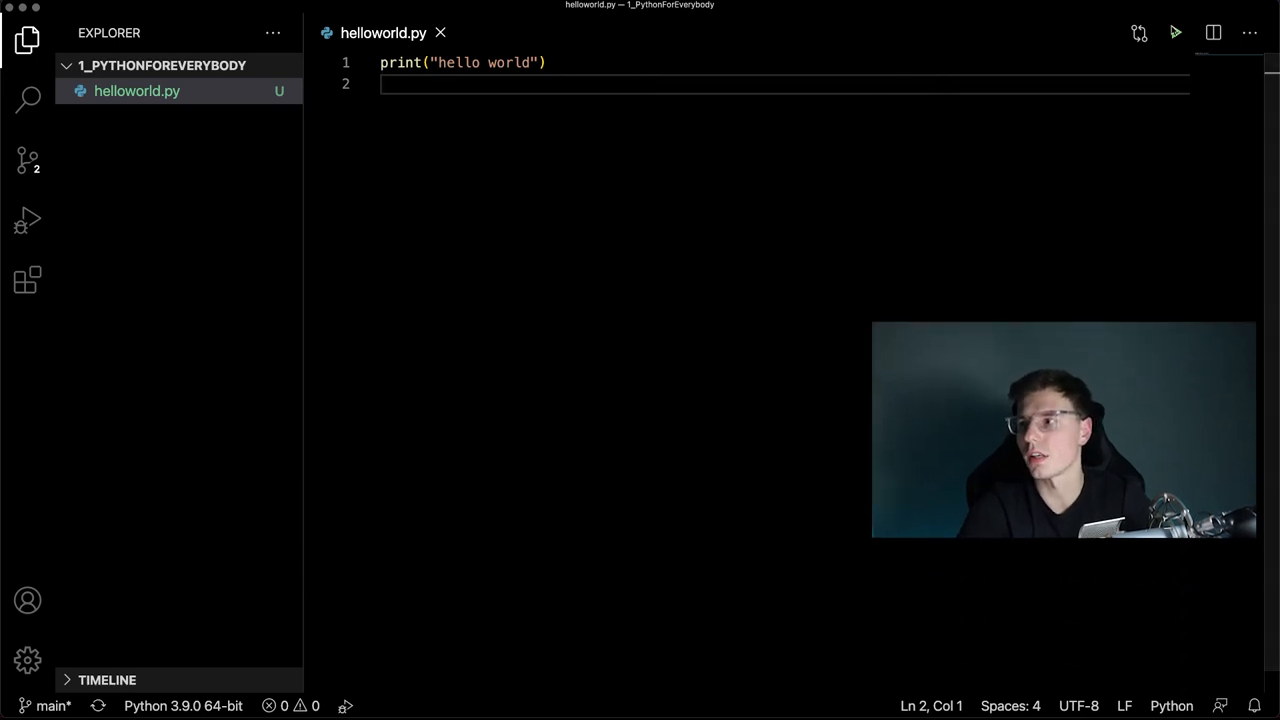
- Run helloworld.py with the Run Python File button, printing hello world in the integrated terminal
left_click(1176, 32)
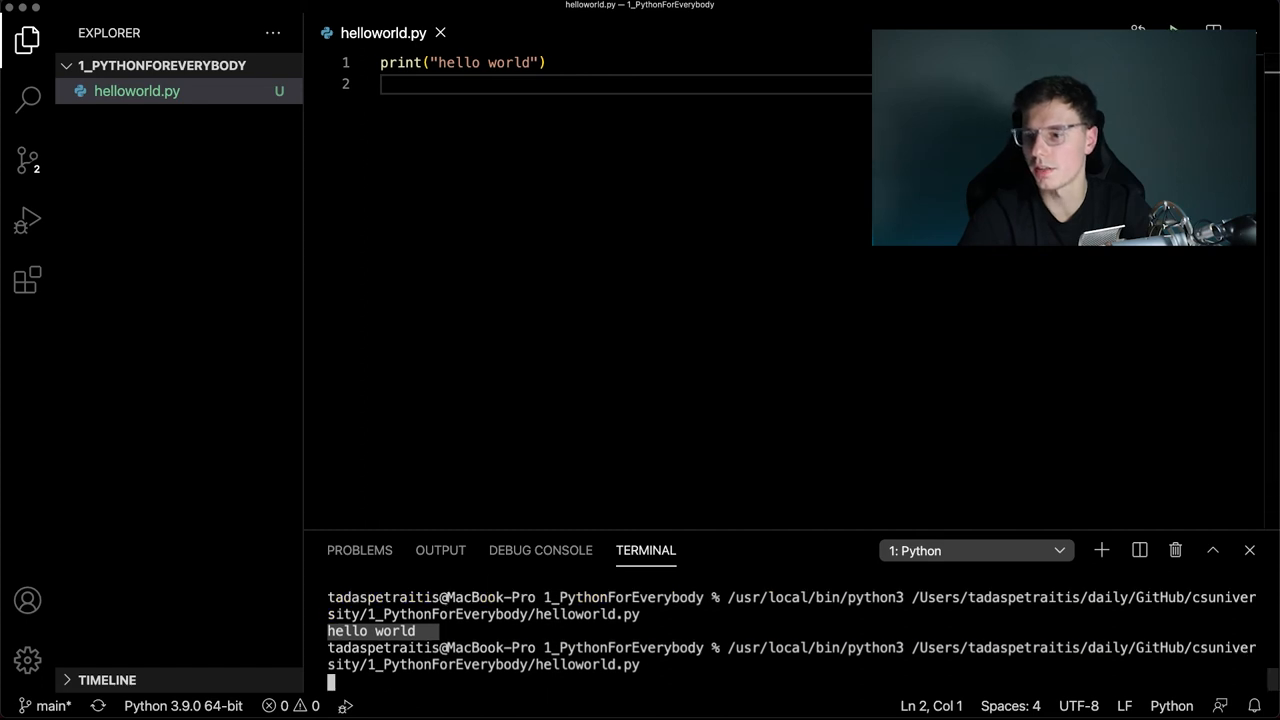
scroll("down", 3)
type("ls")
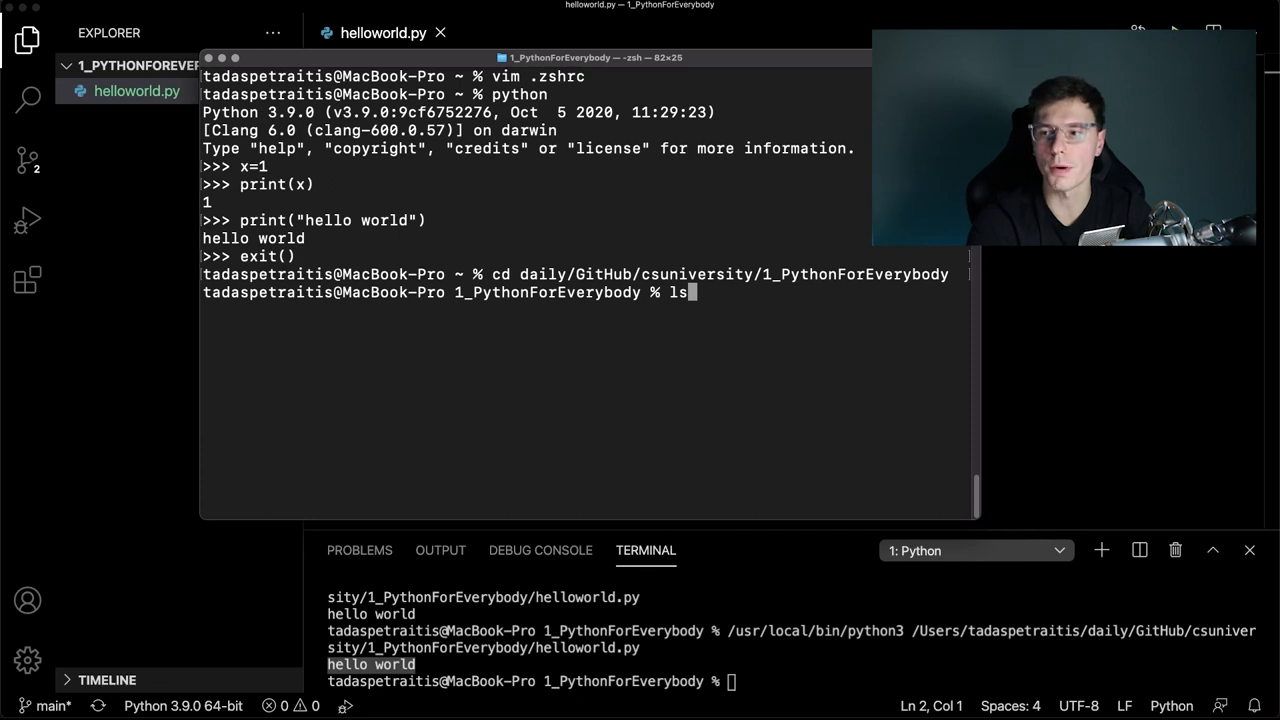
- List the project folder showing helloworld.py, then run 'python helloworld.py' to print hello world
key("Return")
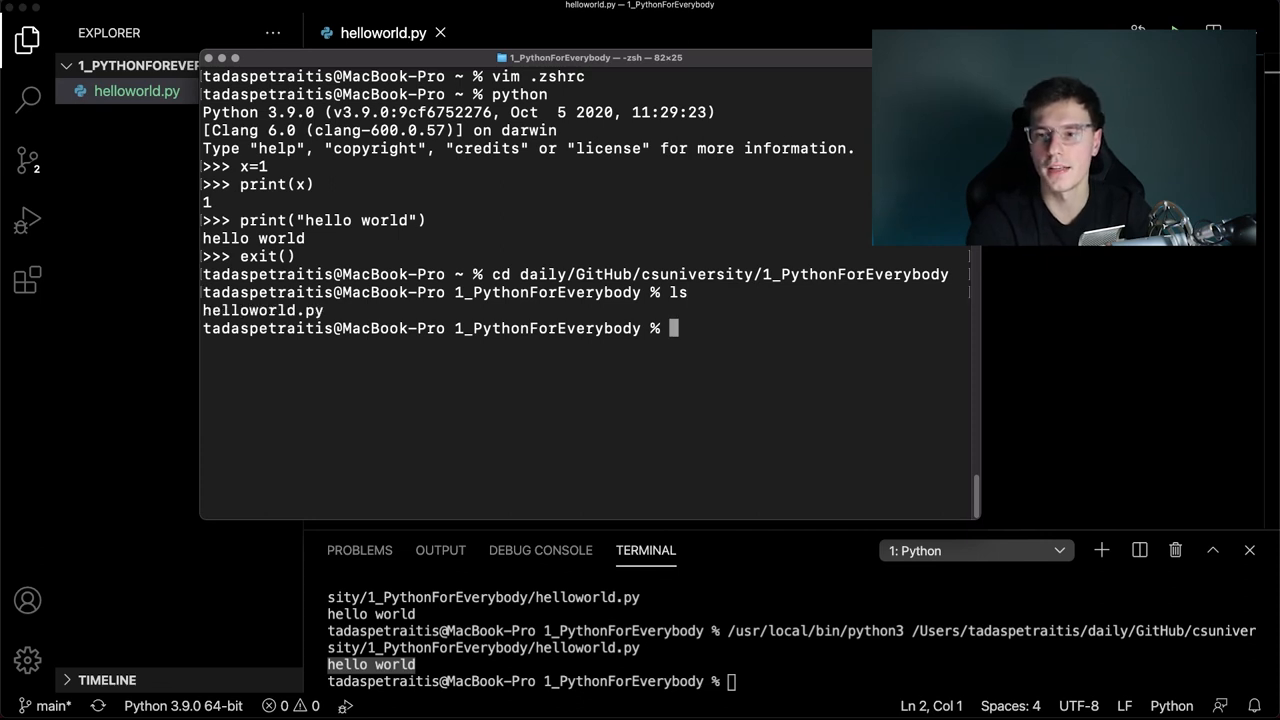
mouse_move(380, 316)
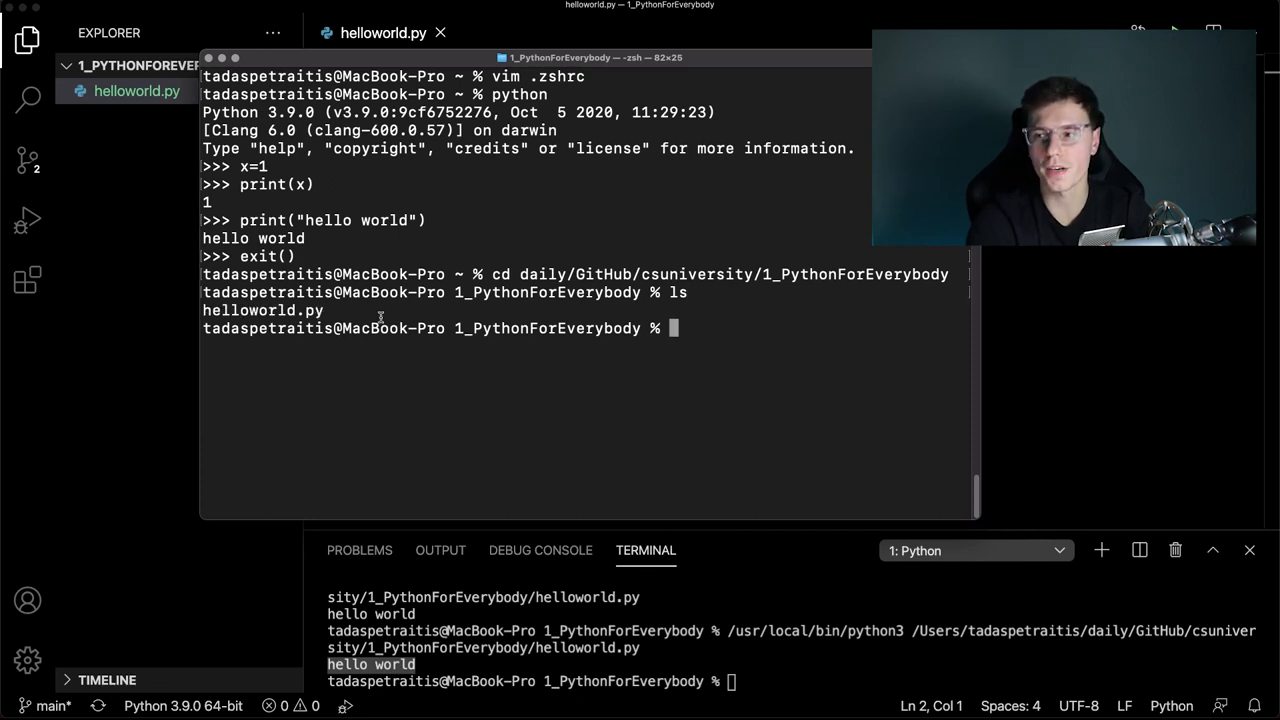
mouse_move(742, 348)
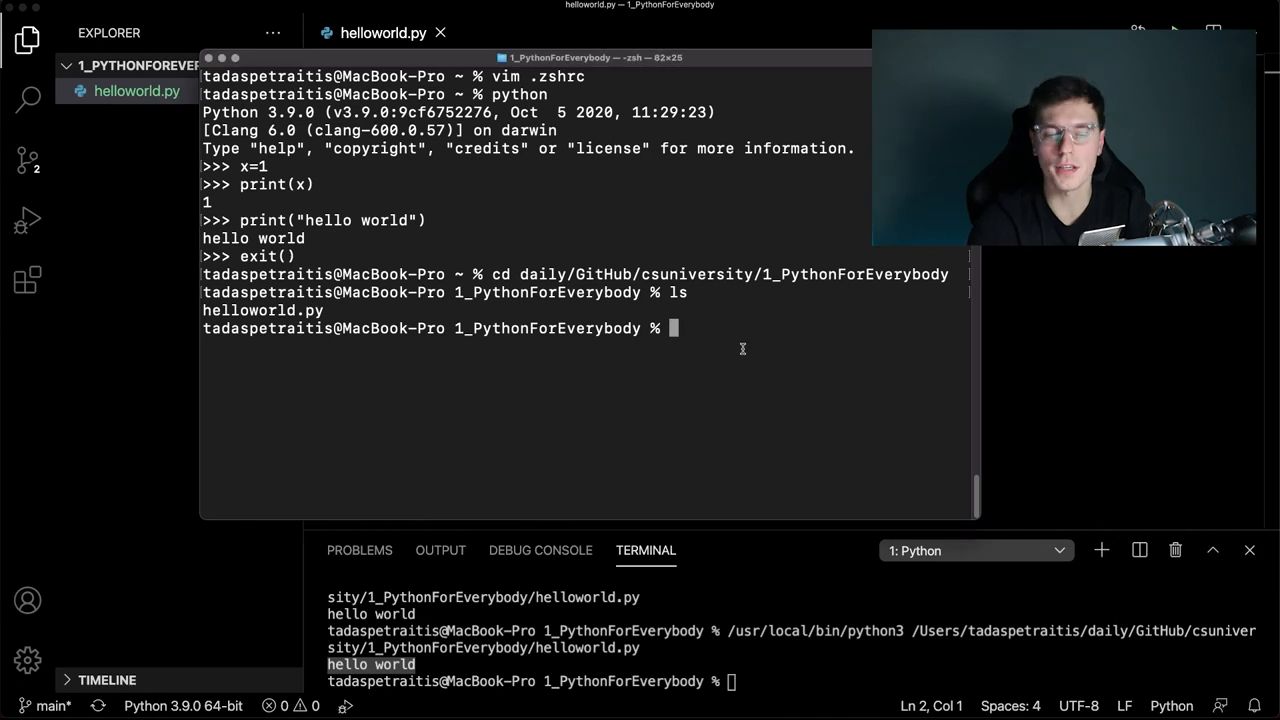
type("pyth")
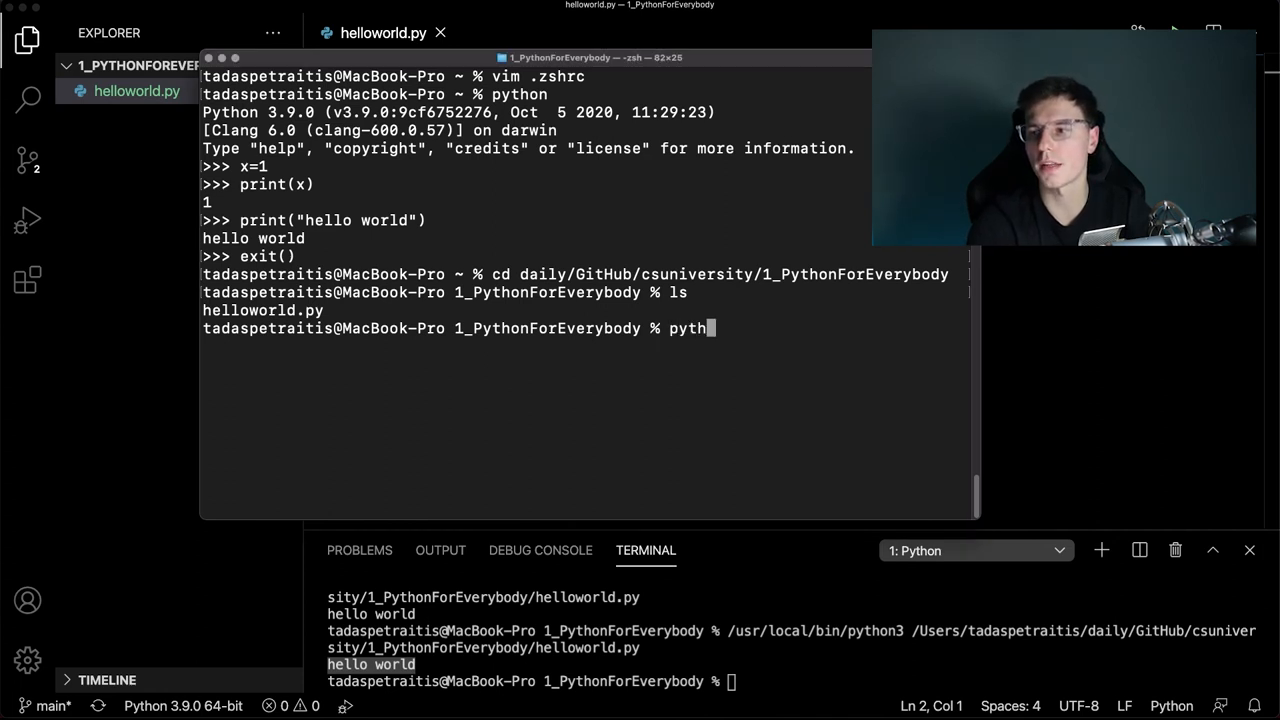
type("on")
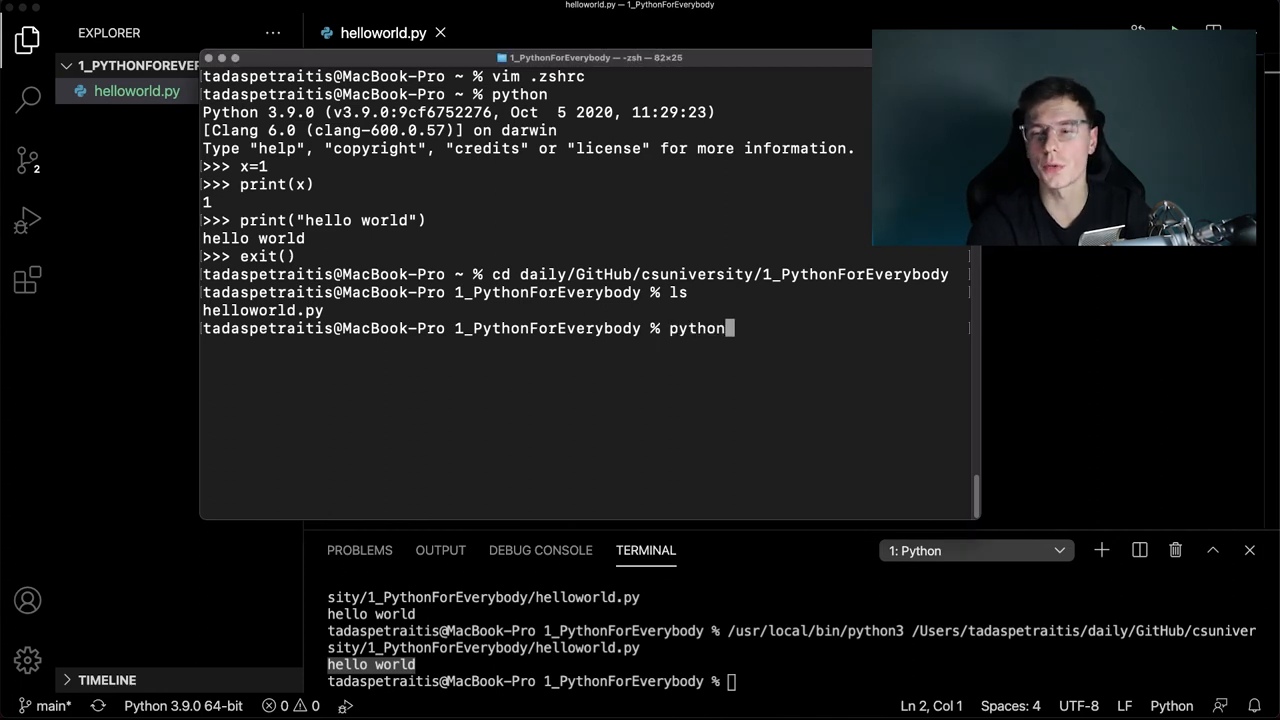
type("helloworld.py")
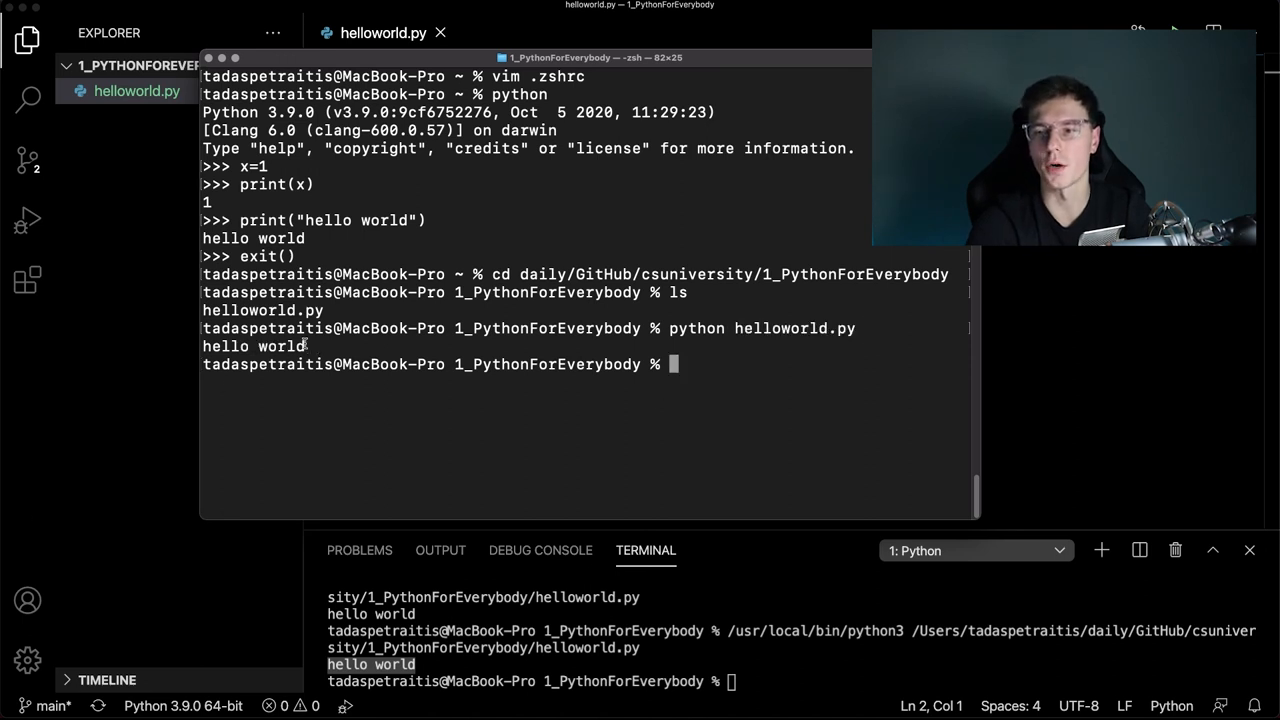
mouse_move(776, 418)
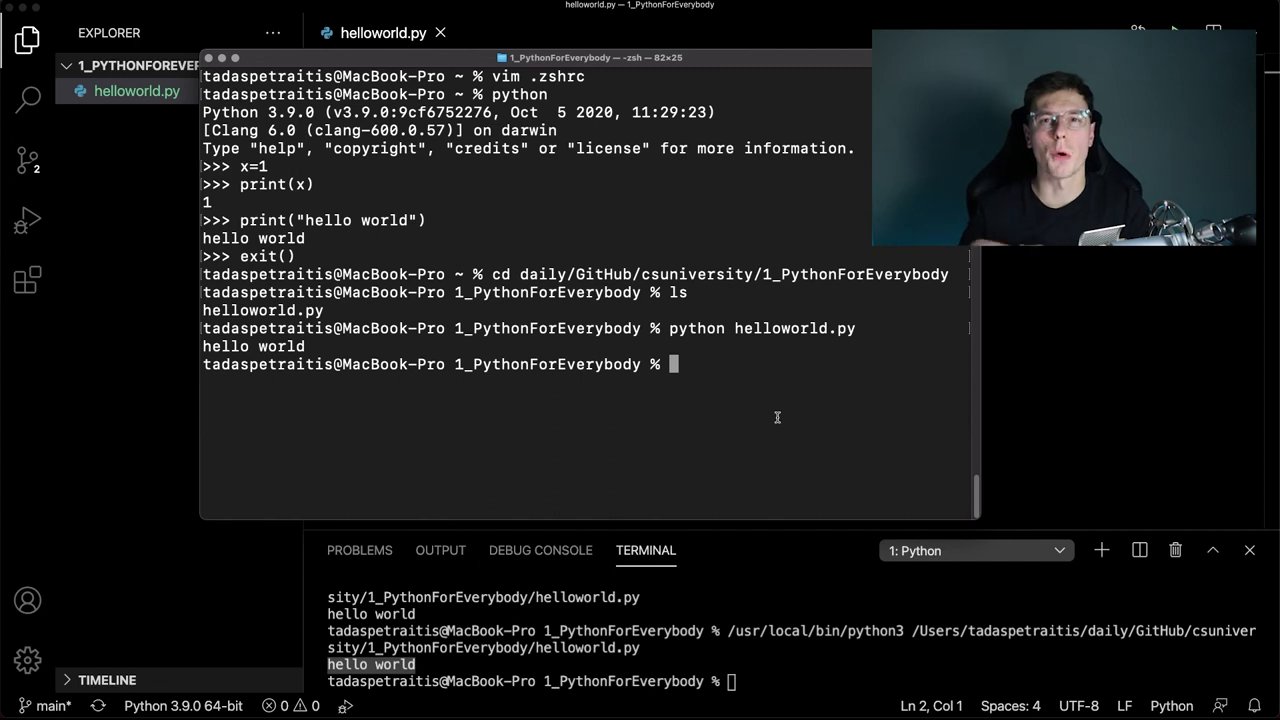